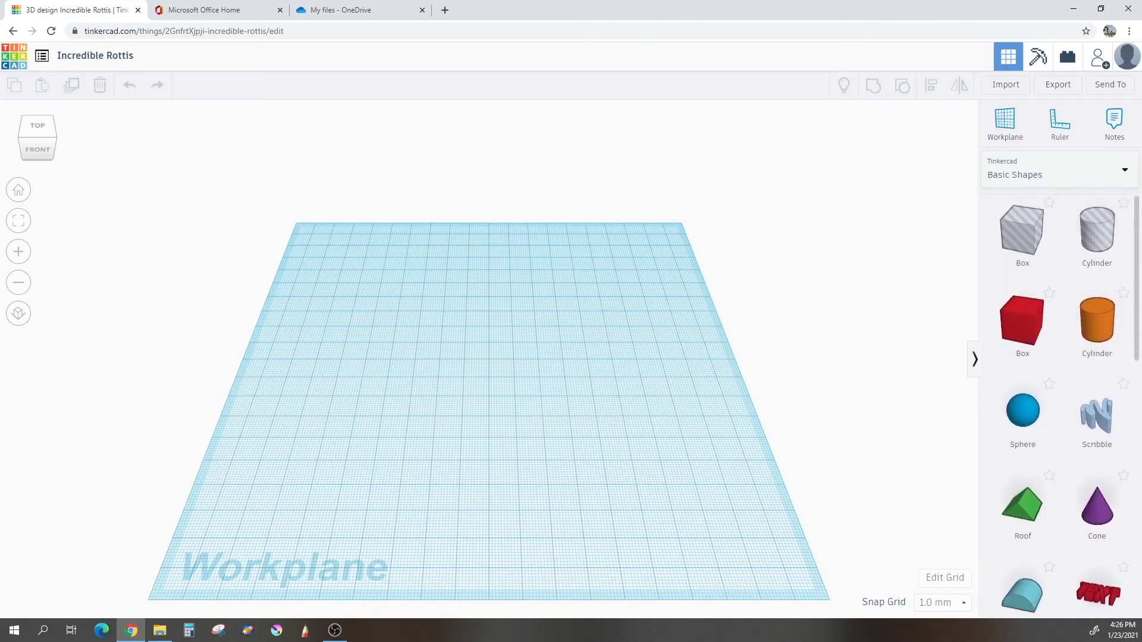
Open the blank Scribble drawing canvas and select the freehand Draw tool.
{"action": "scroll", "scroll_direction": "down", "scroll_amount": 3}
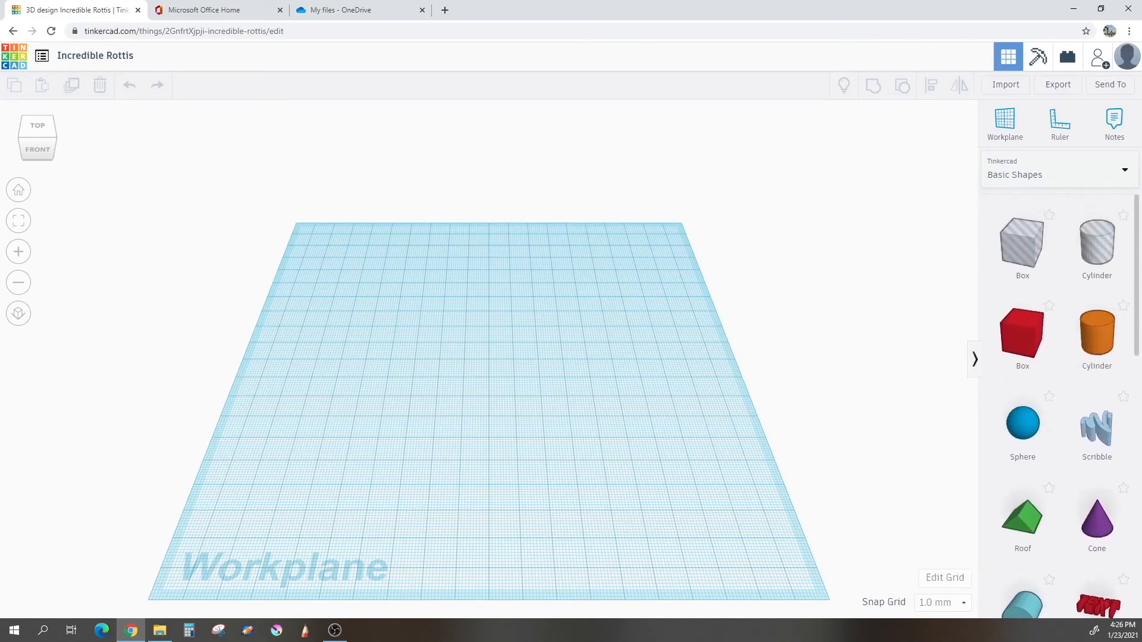
{"action": "scroll", "scroll_direction": "down", "scroll_amount": 3}
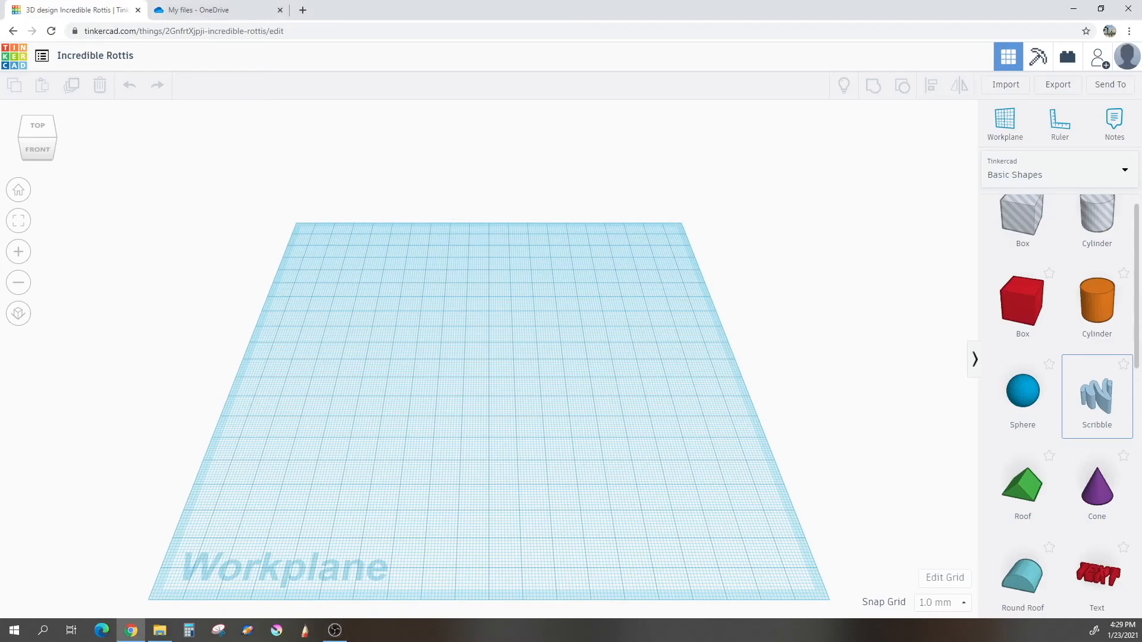
{"action": "left_click", "coordinate": [1096, 390]}
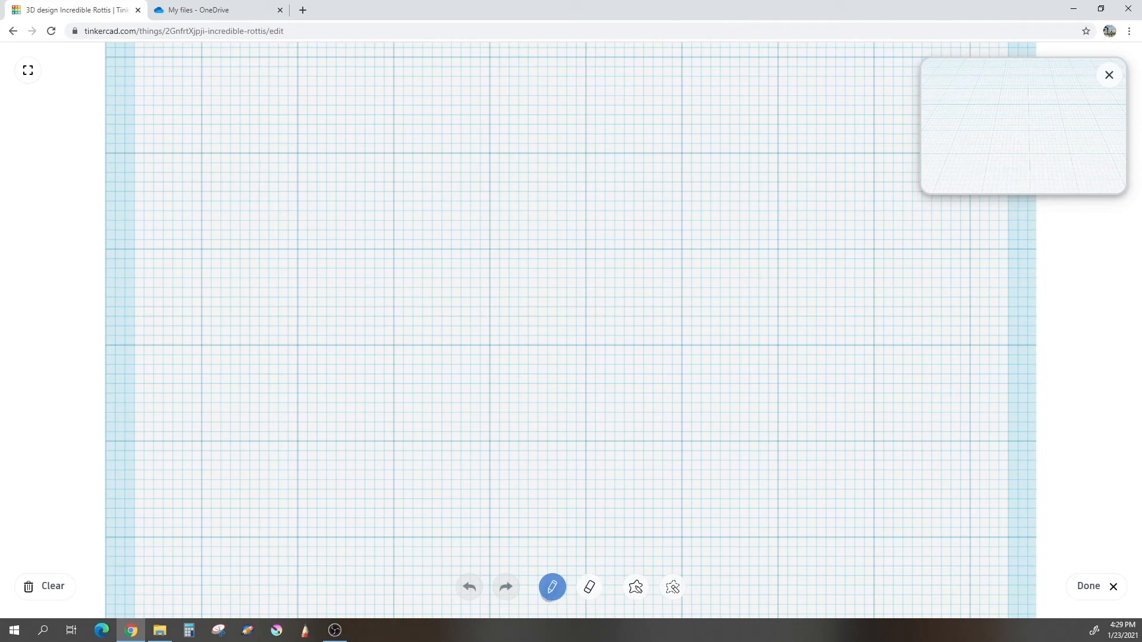
{"action": "mouse_move", "coordinate": [469, 588]}
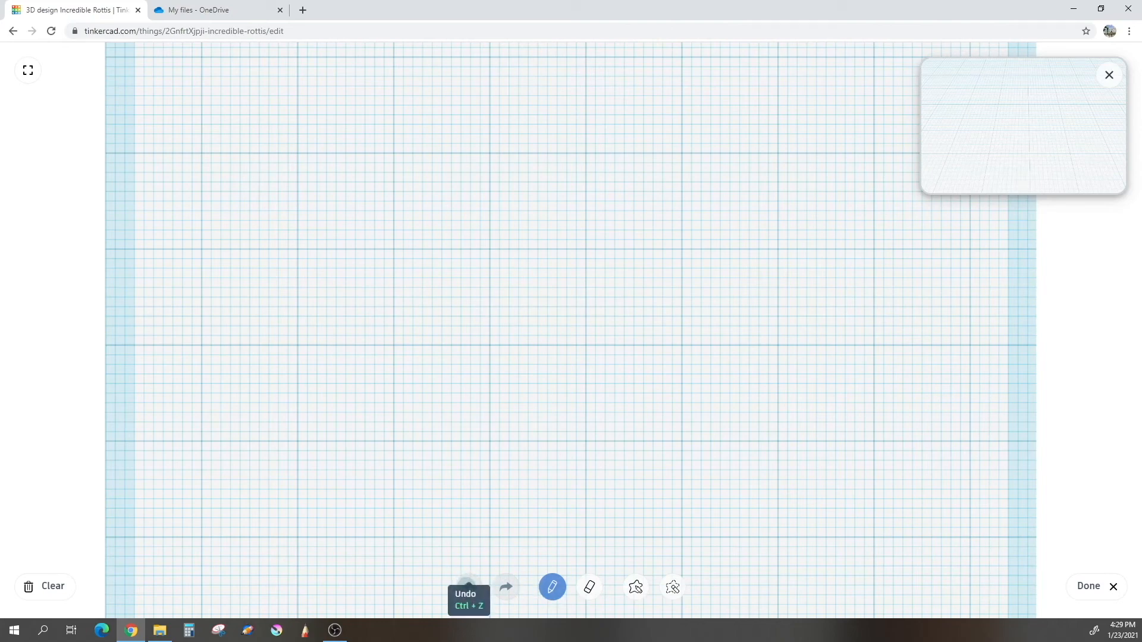
{"action": "mouse_move", "coordinate": [506, 587]}
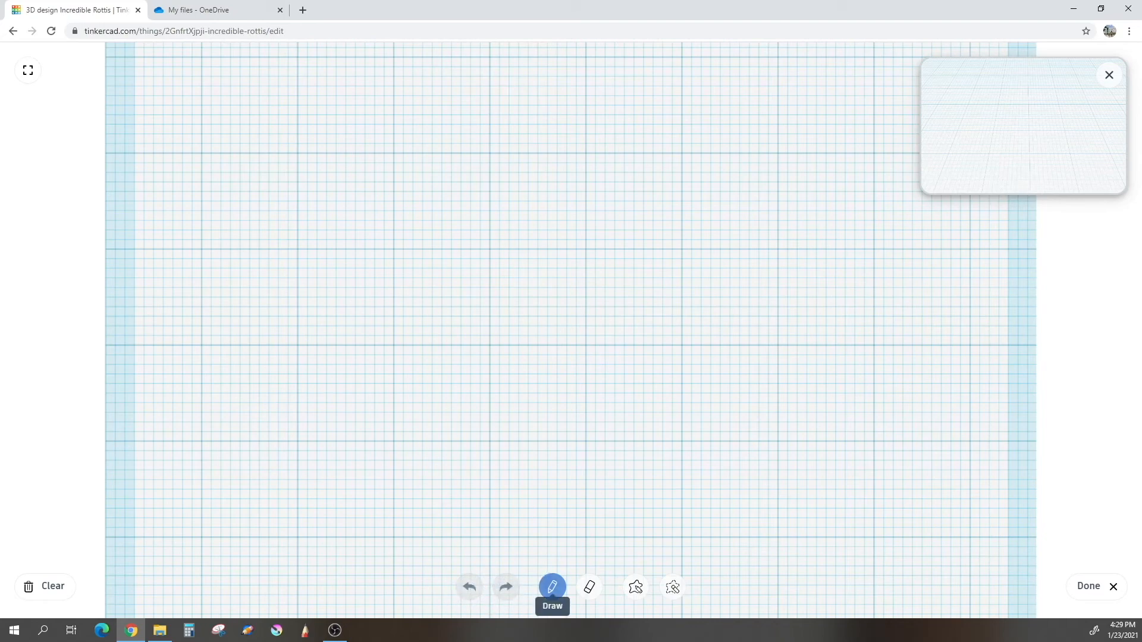
{"action": "left_click", "coordinate": [589, 587]}
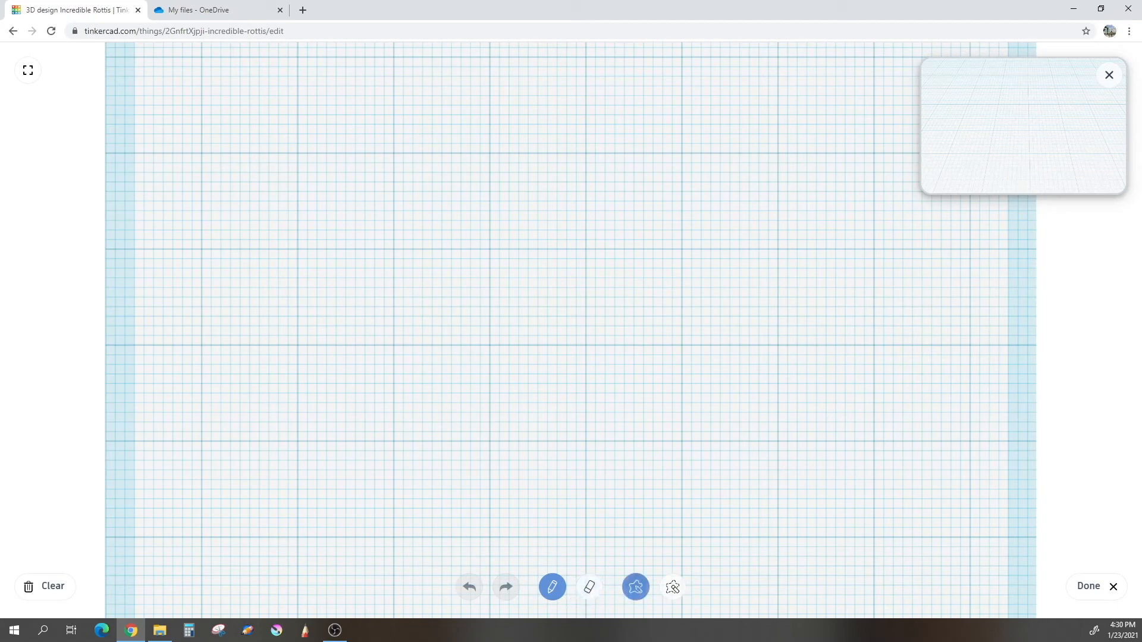
{"action": "mouse_move", "coordinate": [635, 587]}
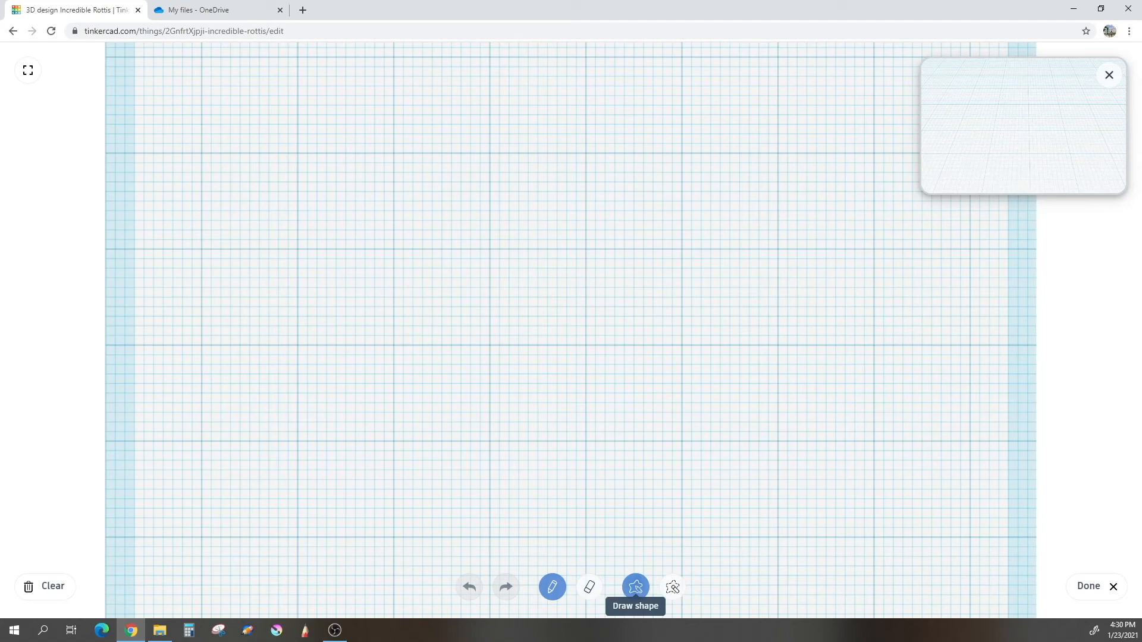
{"action": "left_click", "coordinate": [671, 587]}
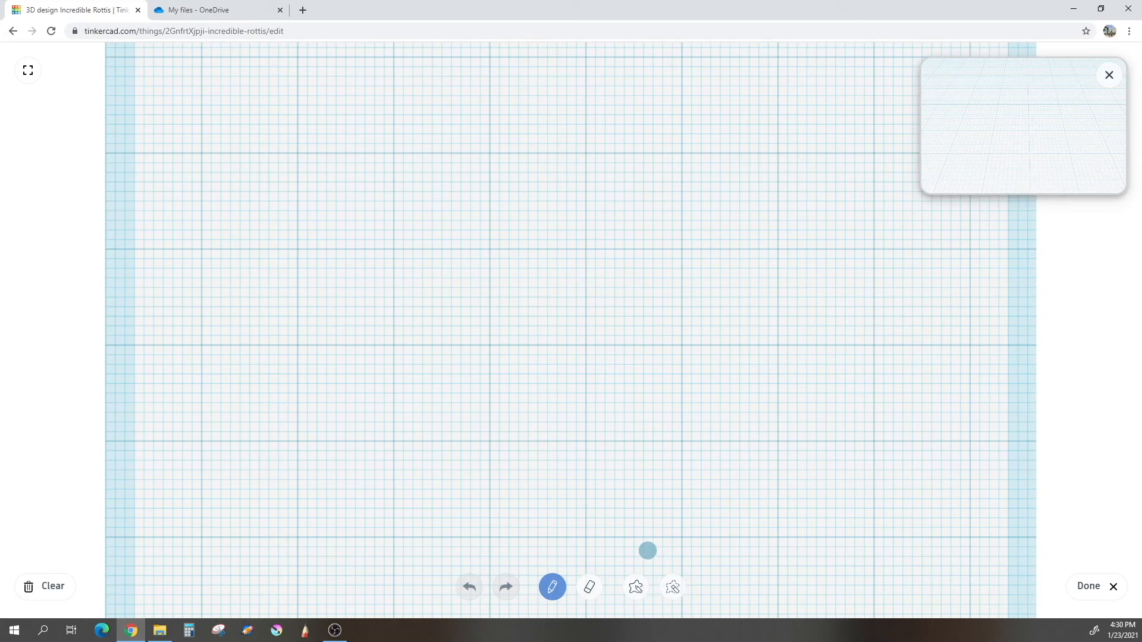
Draw left and right freehand curves meeting at the bottom point to outline a heart.
{"action": "left_click_drag", "start_coordinate": [646, 549], "coordinate": [585, 250]}
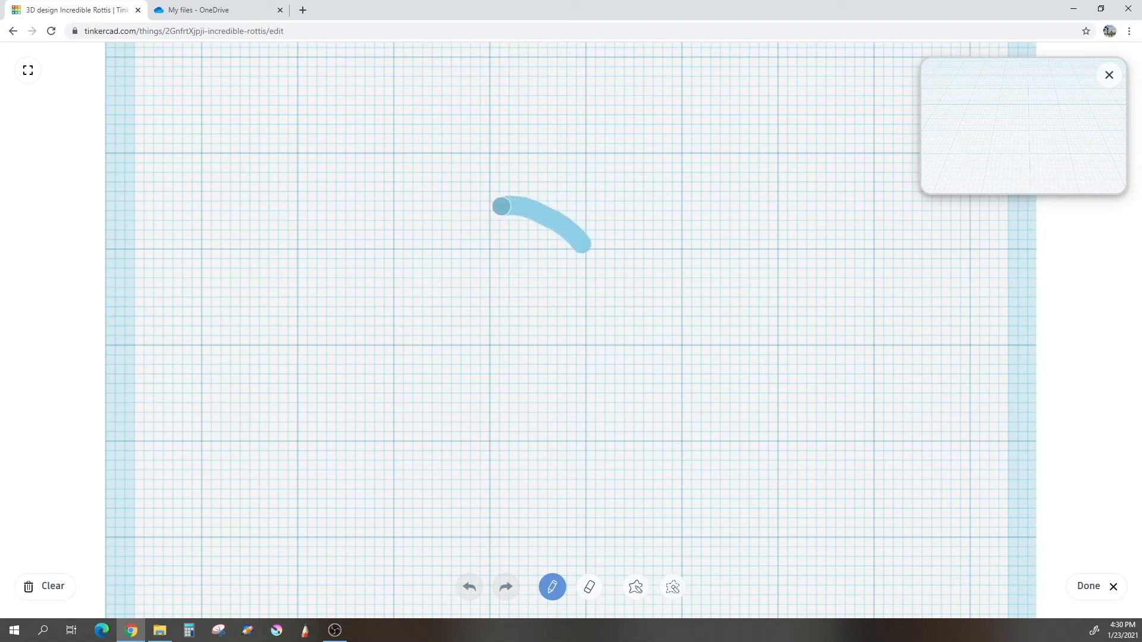
{"action": "left_click_drag", "start_coordinate": [501, 207], "coordinate": [492, 322]}
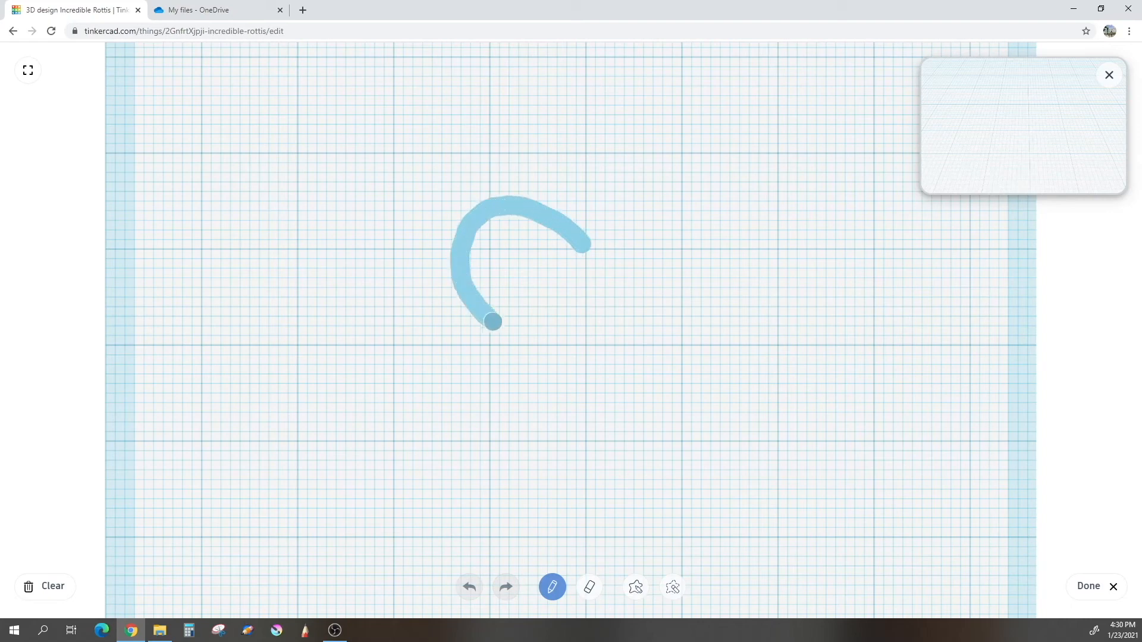
{"action": "left_click_drag", "start_coordinate": [492, 322], "coordinate": [597, 408]}
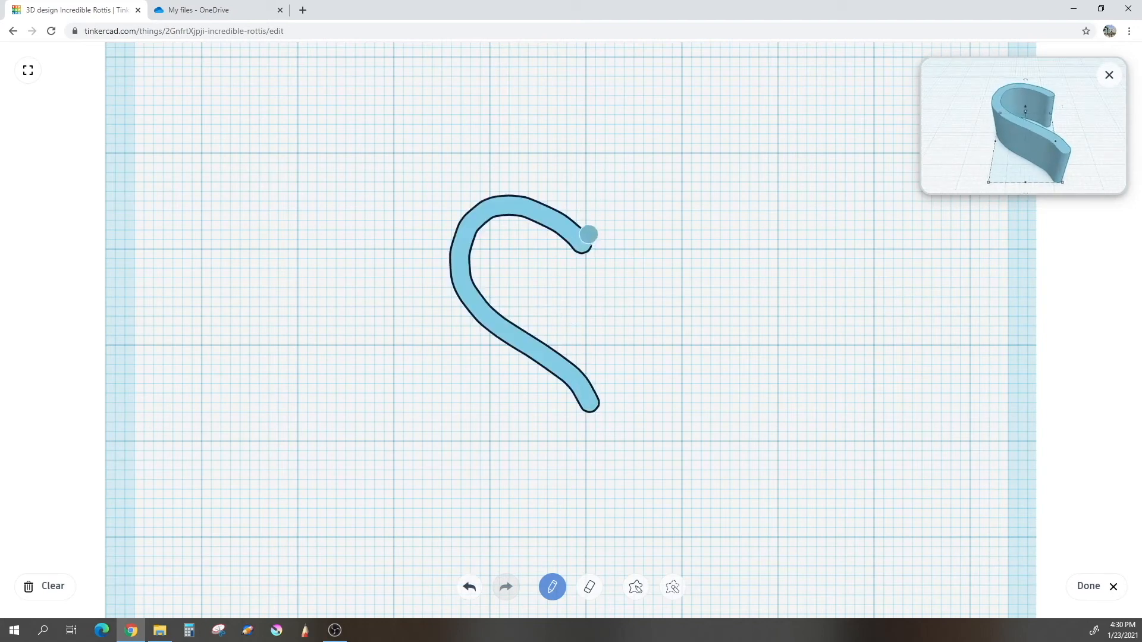
{"action": "left_click_drag", "start_coordinate": [589, 234], "coordinate": [684, 303]}
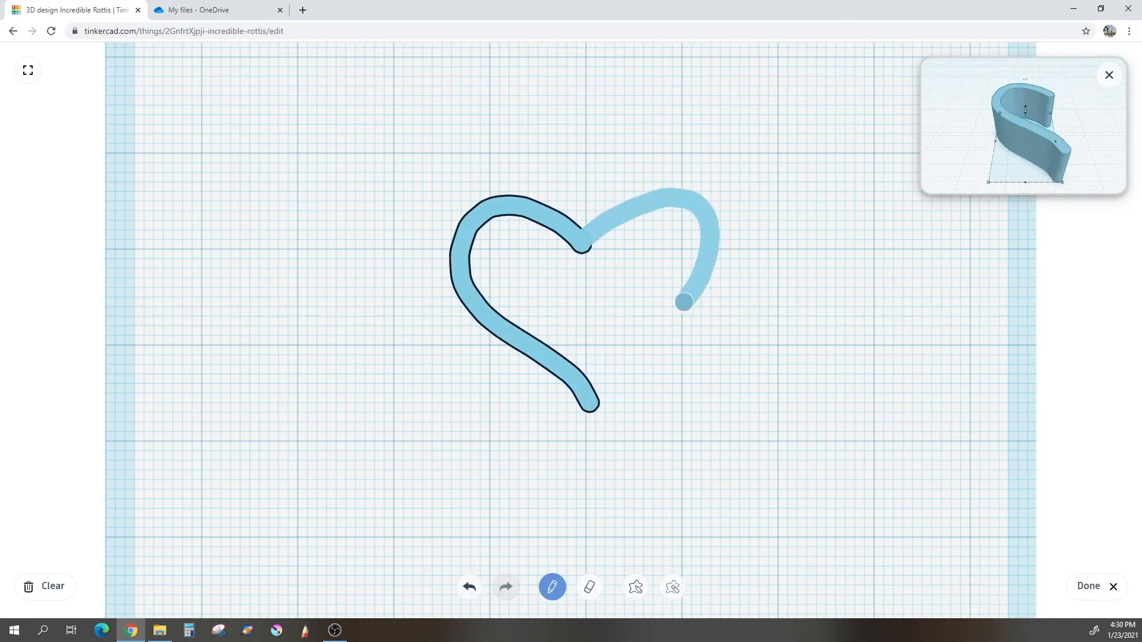
{"action": "left_click_drag", "start_coordinate": [683, 302], "coordinate": [588, 364]}
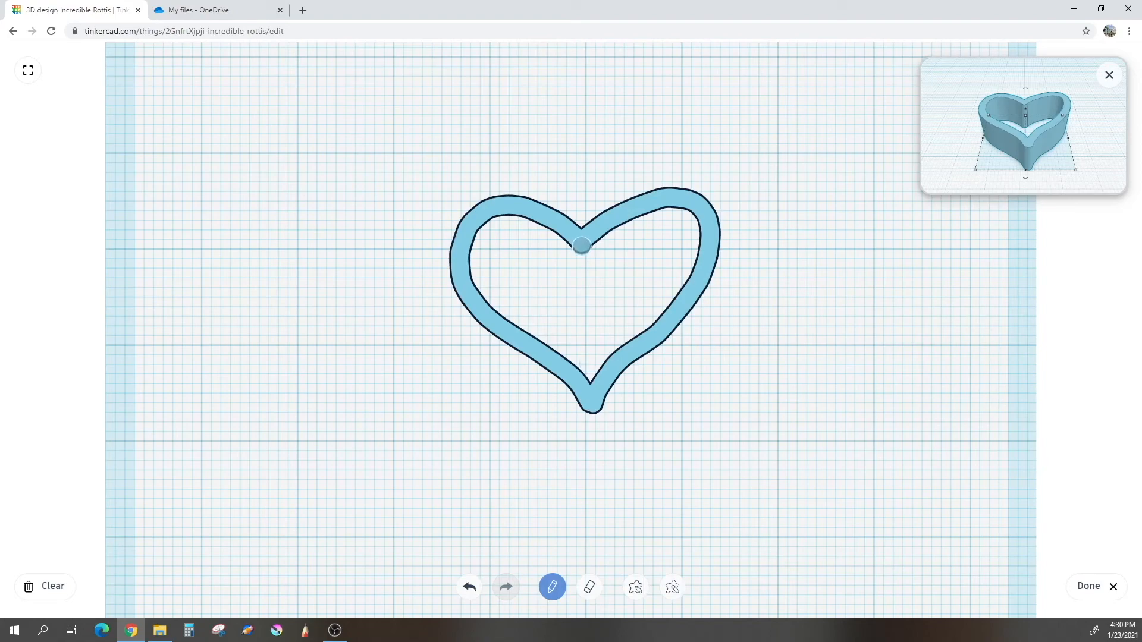
Draw a vertical centre line from the heart's top dip to its point.
{"action": "left_click_drag", "start_coordinate": [581, 245], "coordinate": [581, 264]}
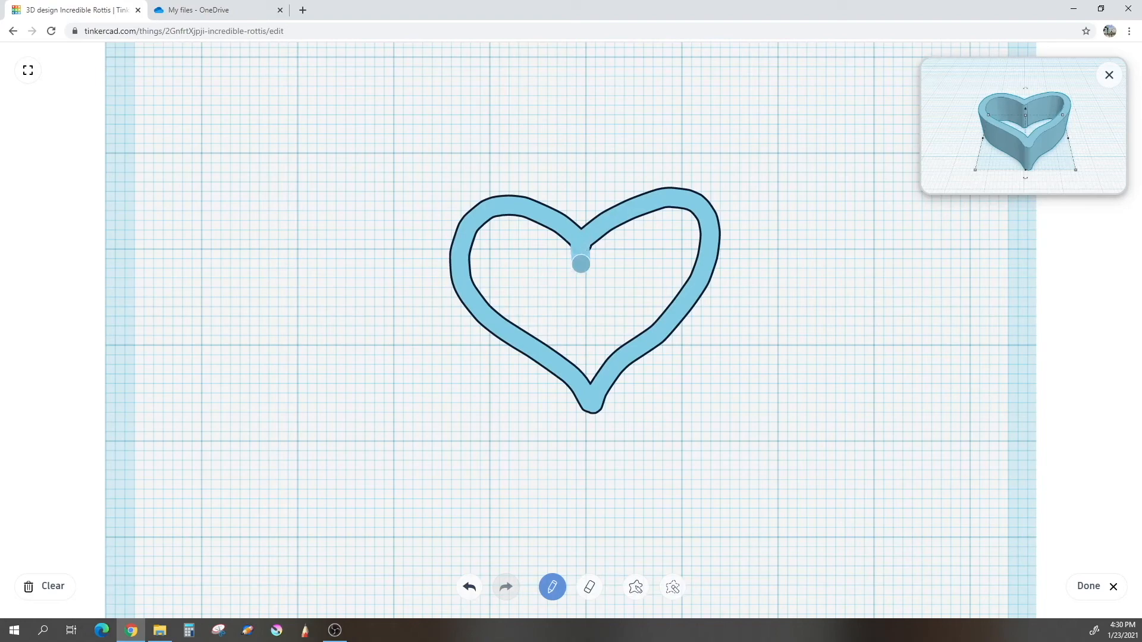
{"action": "left_click_drag", "start_coordinate": [580, 263], "coordinate": [588, 394]}
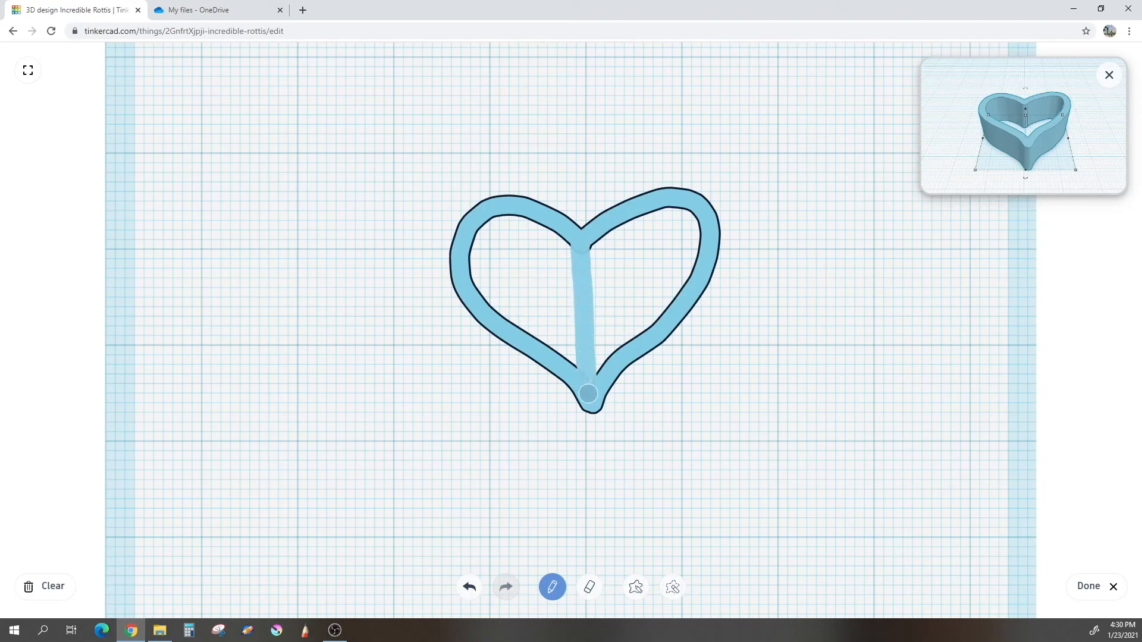
{"action": "left_click_drag", "start_coordinate": [586, 393], "coordinate": [577, 243]}
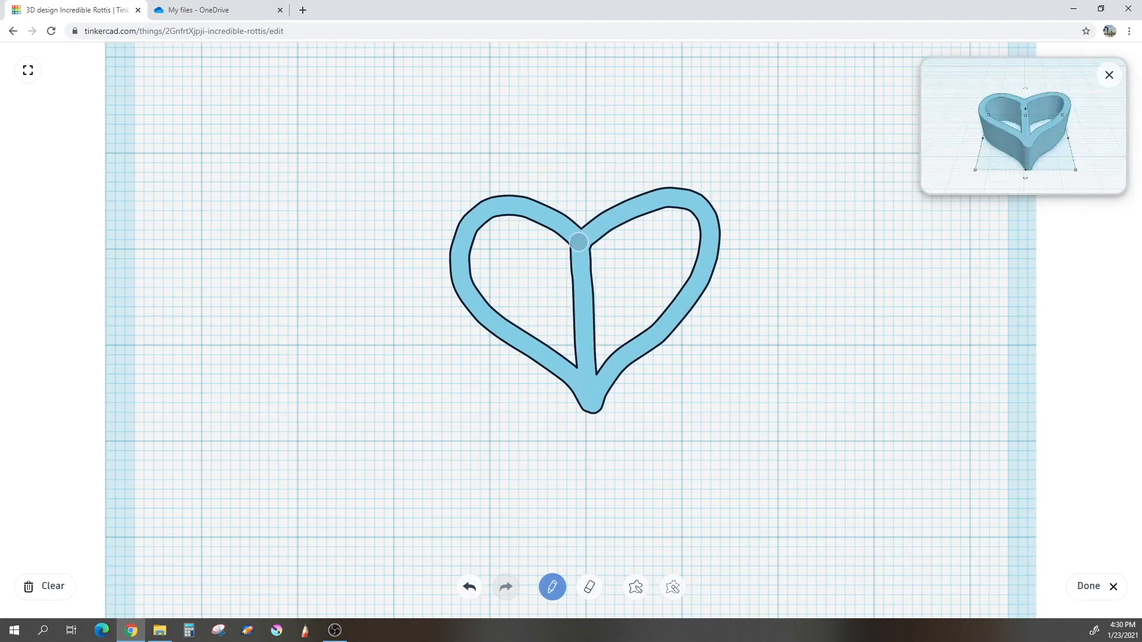
Add a curled diagonal stroke in the right half and a curl in the left half.
{"action": "left_click_drag", "start_coordinate": [578, 242], "coordinate": [640, 294]}
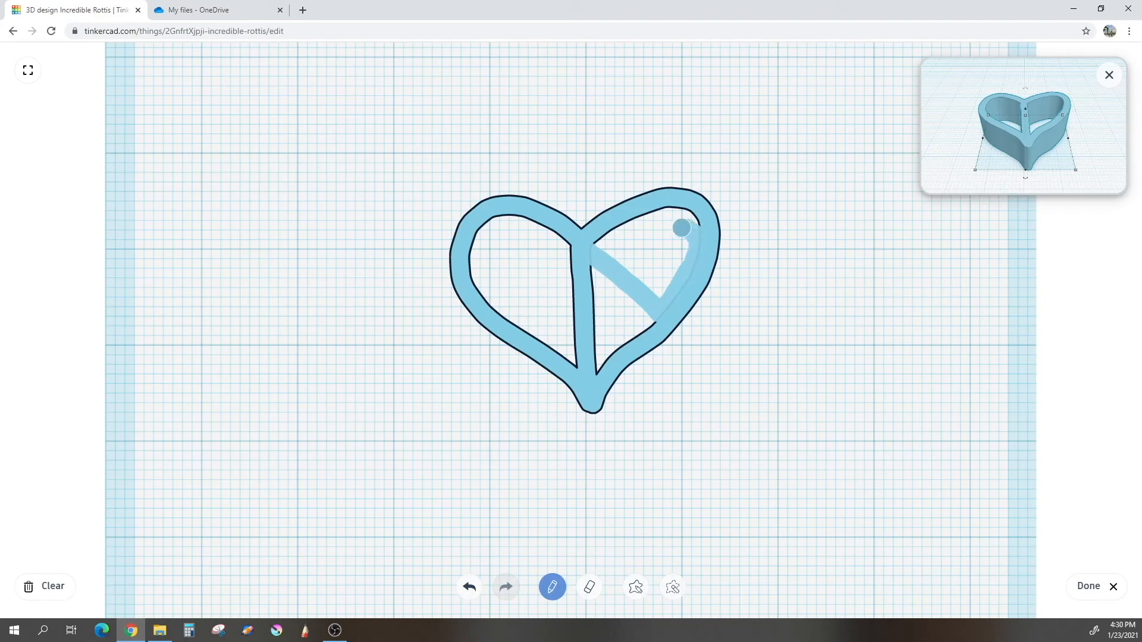
{"action": "left_click_drag", "start_coordinate": [681, 228], "coordinate": [657, 213]}
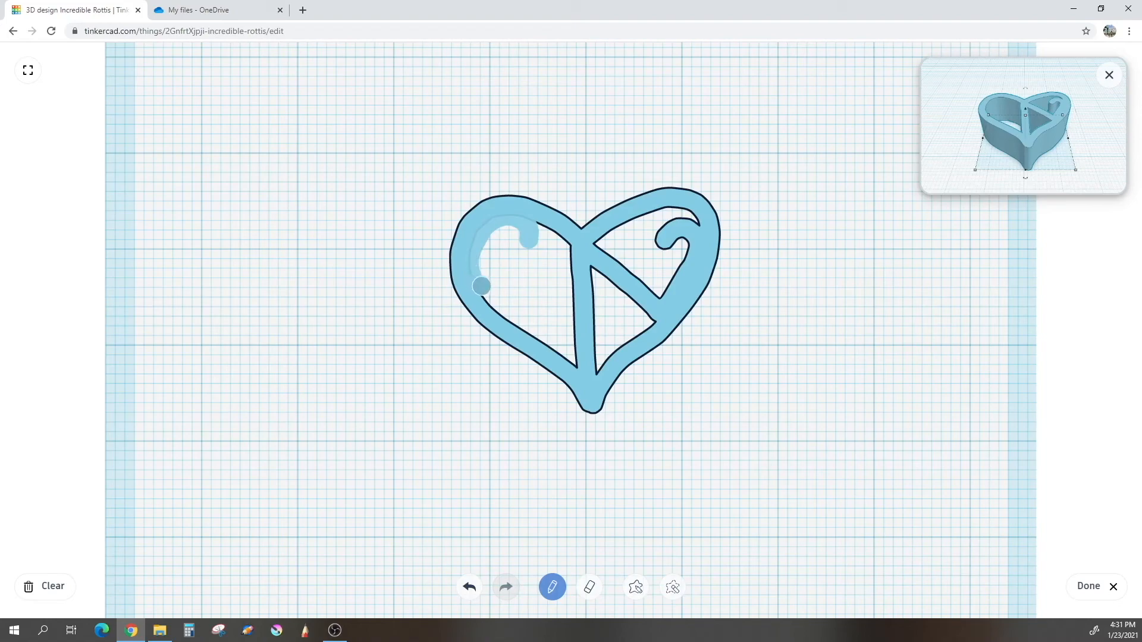
{"action": "left_click_drag", "start_coordinate": [480, 286], "coordinate": [568, 306]}
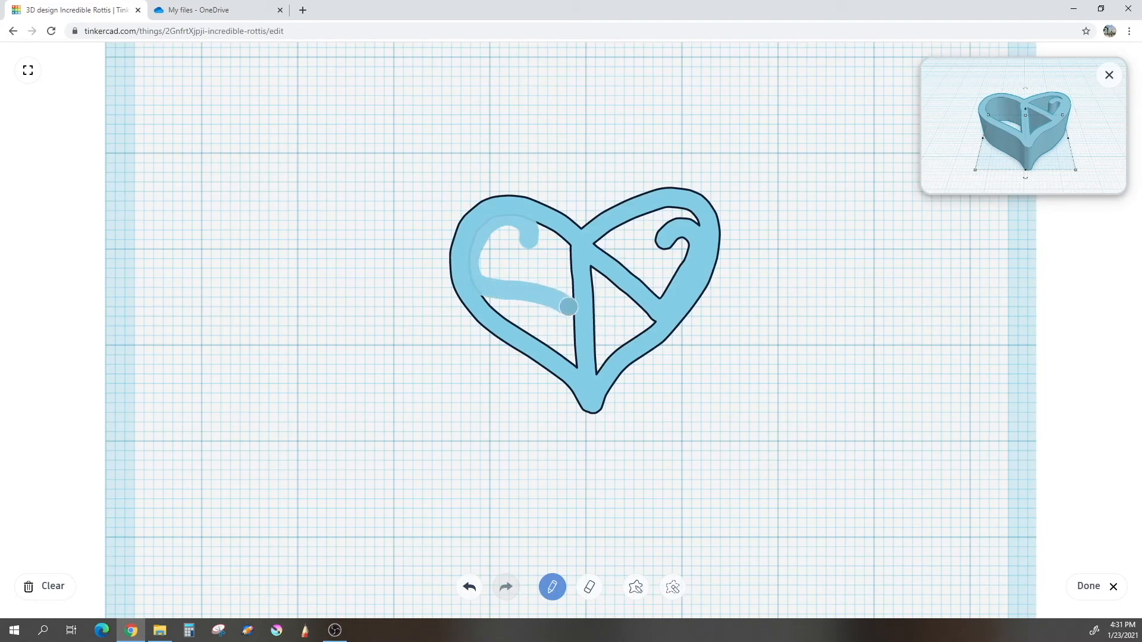
{"action": "left_click_drag", "start_coordinate": [568, 305], "coordinate": [522, 327]}
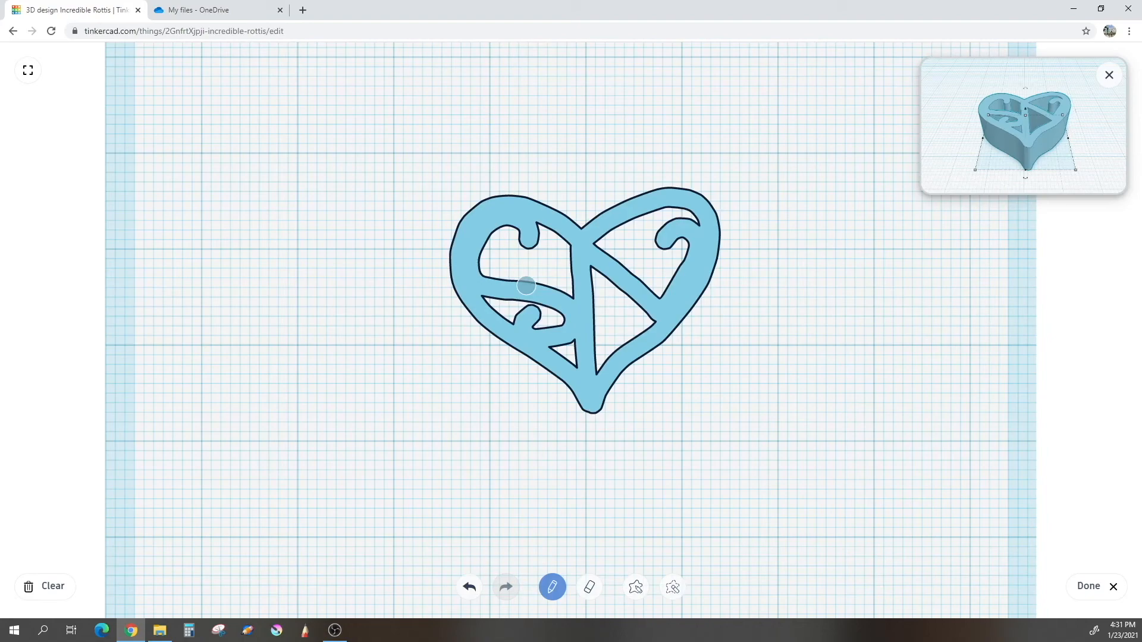
Undo the two left-half strokes and redraw a new curl in the heart's upper left.
{"action": "left_click", "coordinate": [468, 587]}
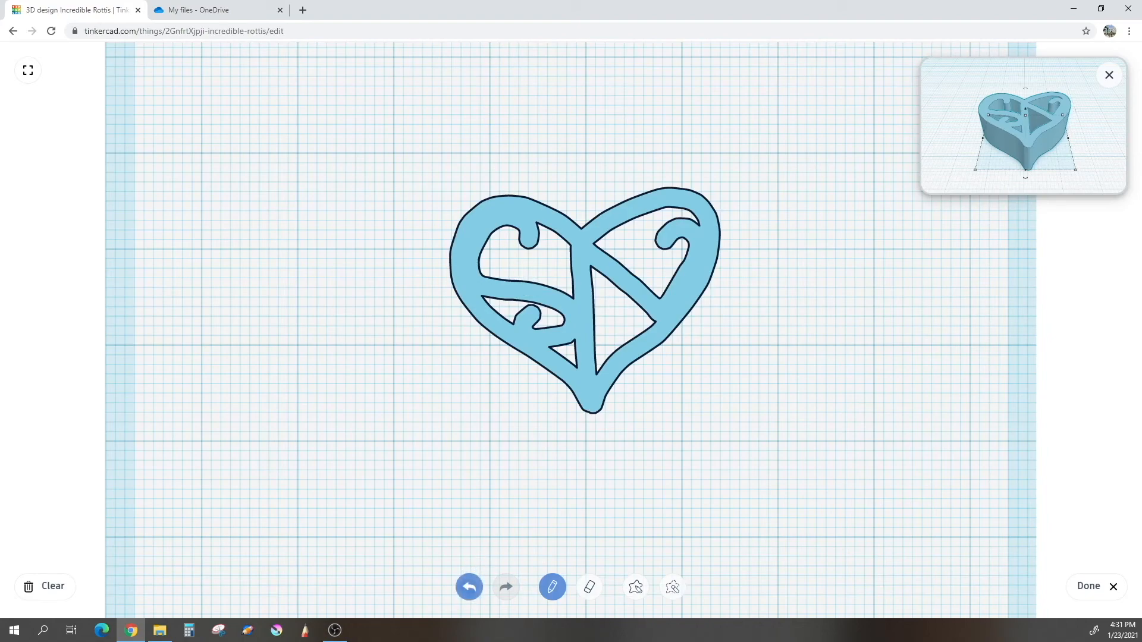
{"action": "left_click", "coordinate": [469, 587]}
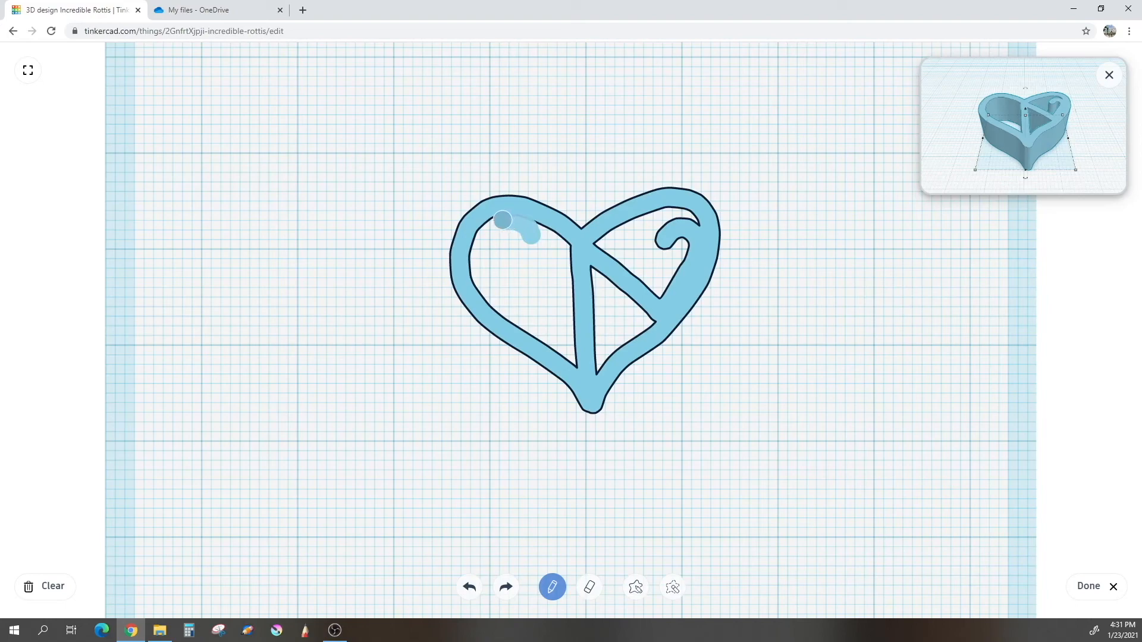
{"action": "left_click_drag", "start_coordinate": [502, 221], "coordinate": [468, 259]}
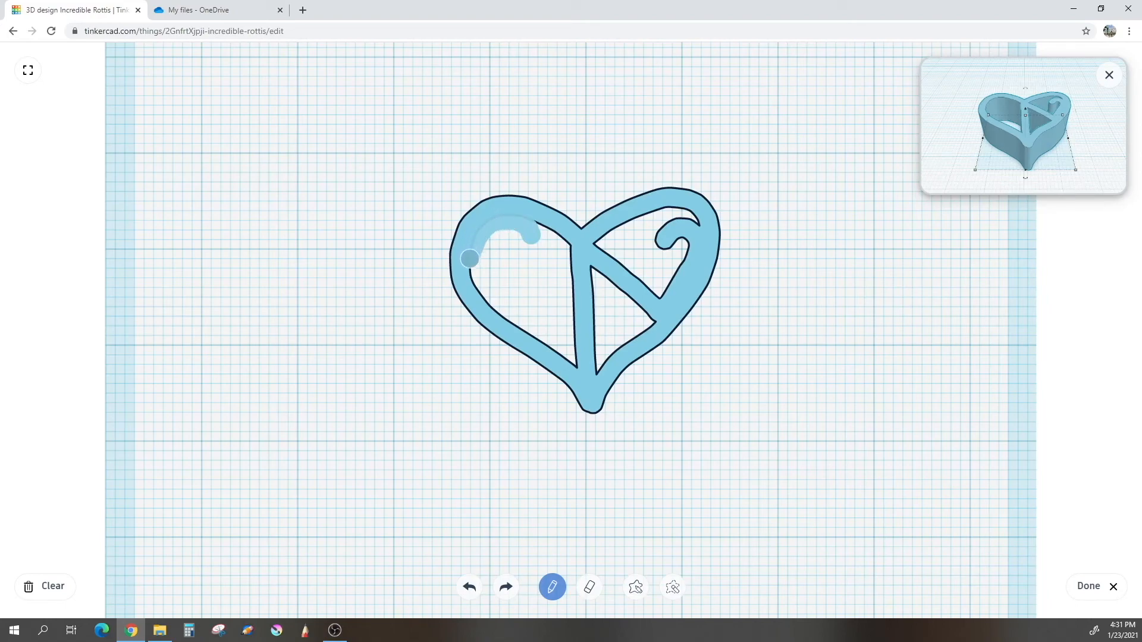
{"action": "left_click_drag", "start_coordinate": [467, 259], "coordinate": [550, 282]}
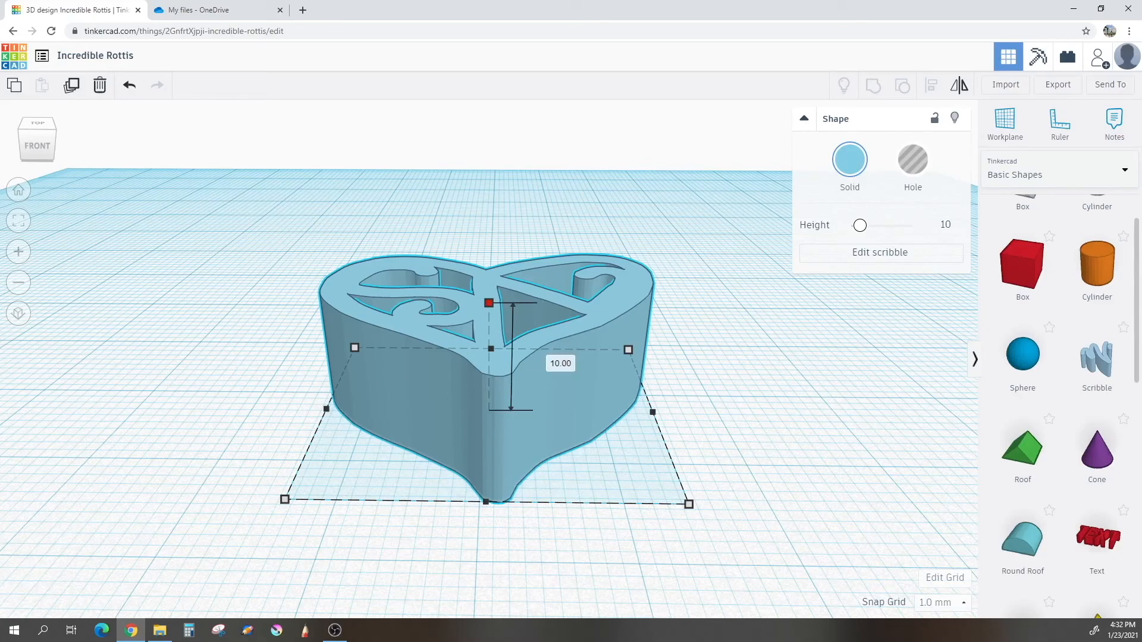
Drag the heart's top height handle down until the readout shows 5.00 mm.
{"action": "left_click_drag", "start_coordinate": [488, 304], "coordinate": [488, 348]}
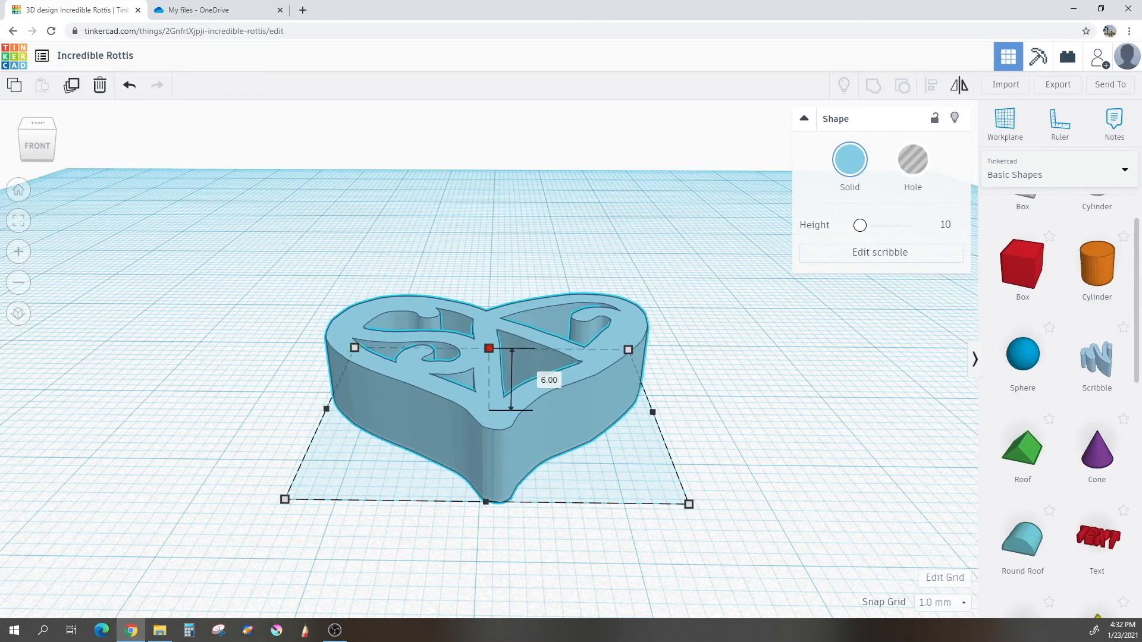
{"action": "left_click_drag", "start_coordinate": [489, 347], "coordinate": [489, 359]}
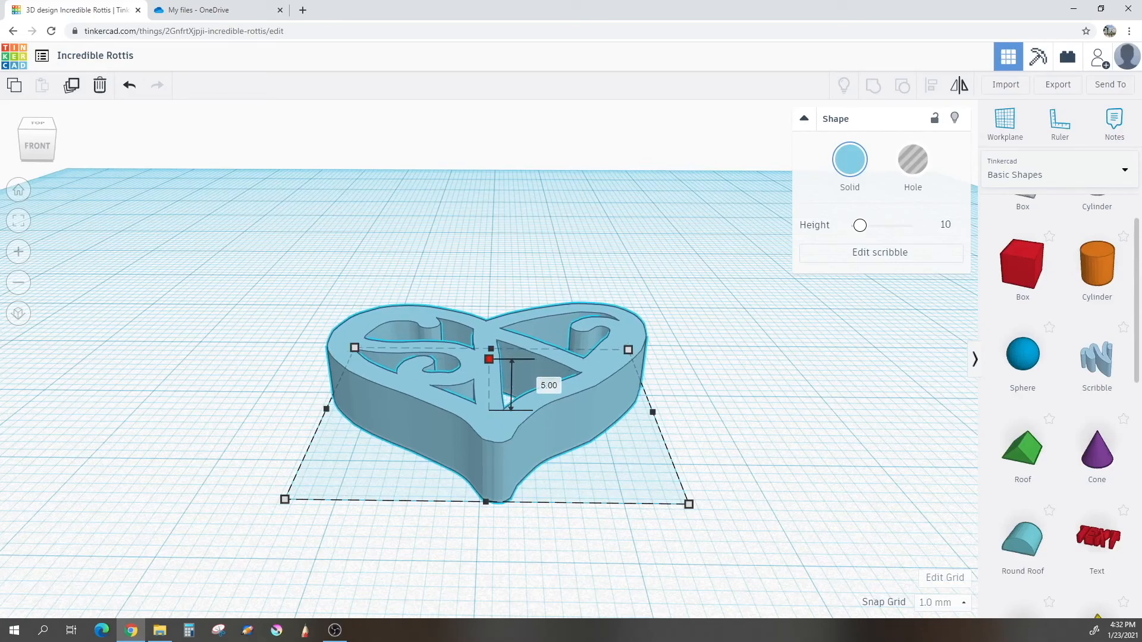
{"action": "left_click_drag", "start_coordinate": [490, 358], "coordinate": [490, 370]}
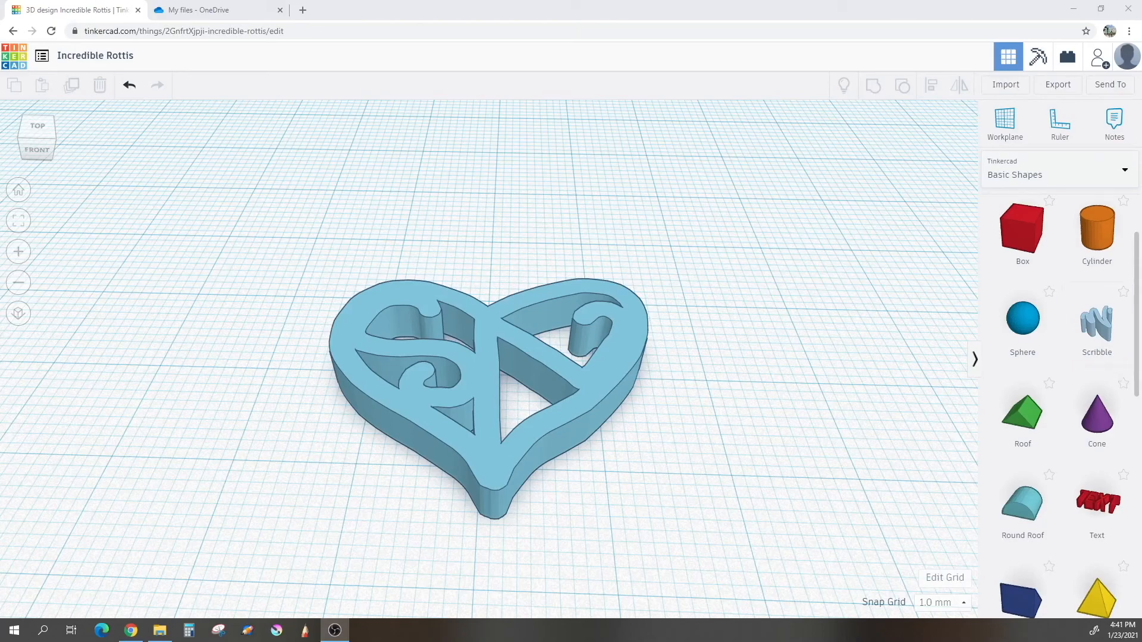
Scroll the Basic Shapes library down to the Tube shape.
{"action": "scroll", "scroll_direction": "down", "scroll_amount": 3}
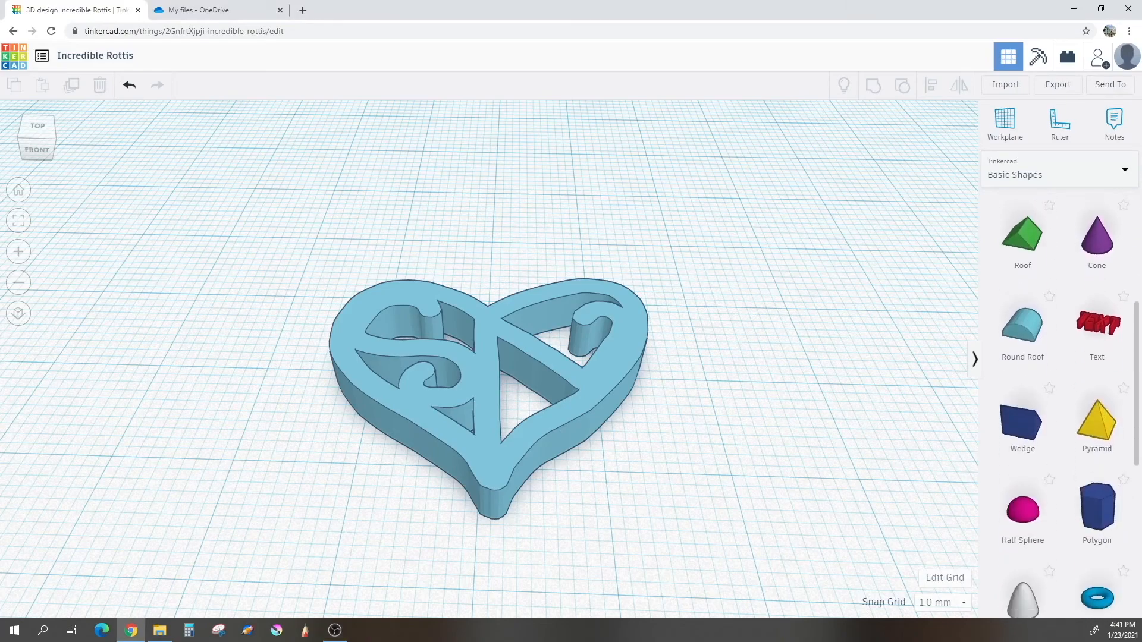
{"action": "scroll", "scroll_direction": "down", "scroll_amount": 3}
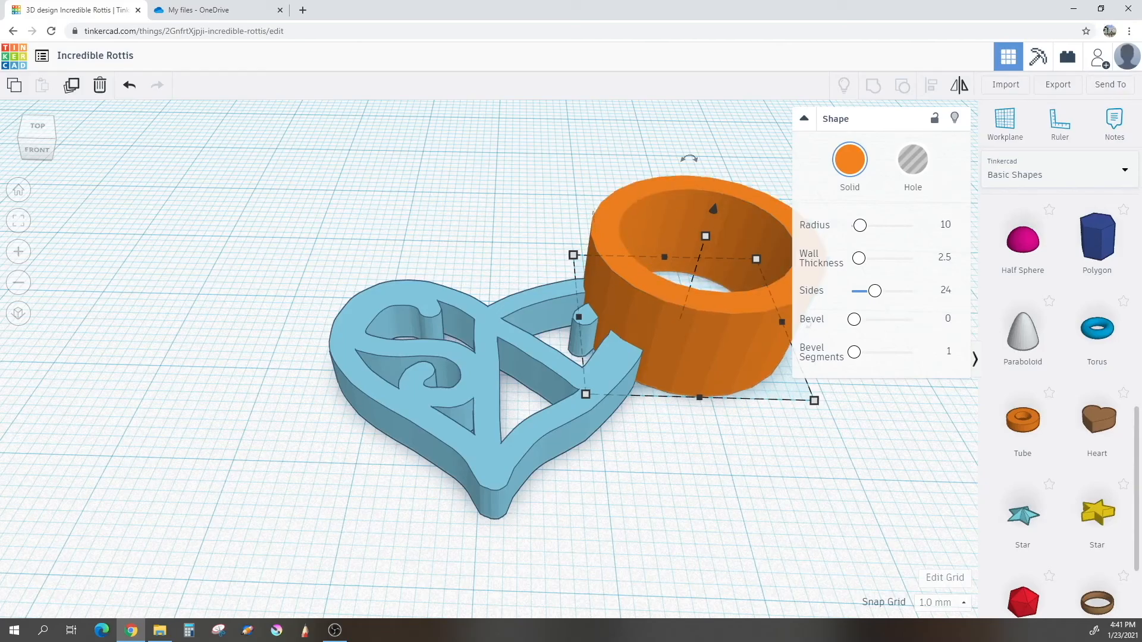
Set the tube to 64 sides, radius 4.5 and wall thickness 1.5.
{"action": "left_click_drag", "start_coordinate": [874, 290], "coordinate": [915, 291]}
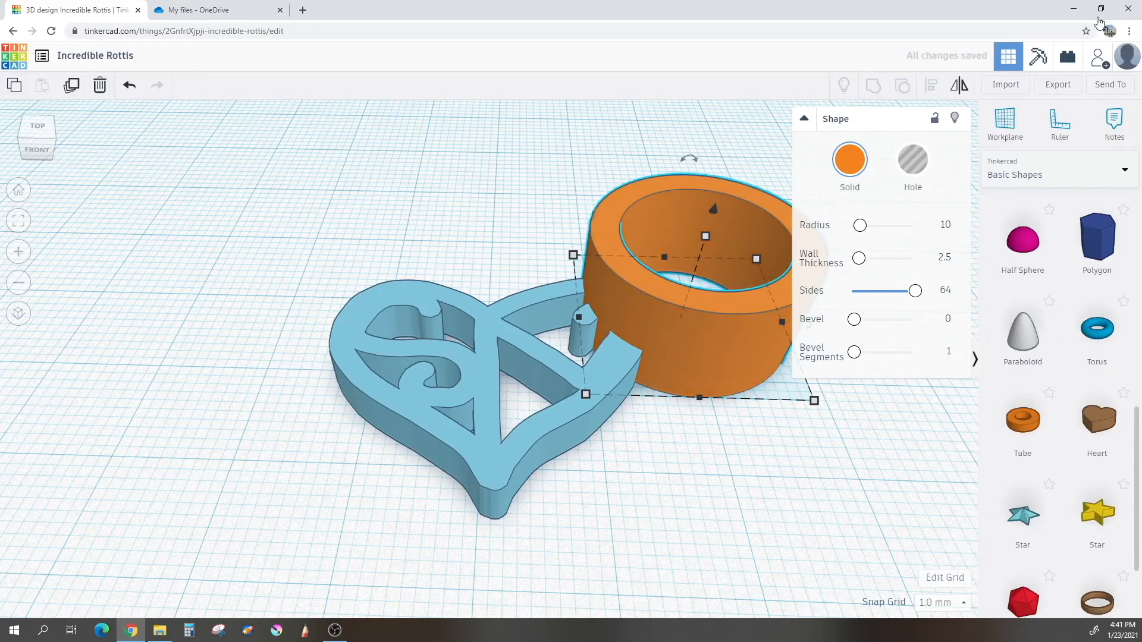
{"action": "left_click", "coordinate": [941, 224]}
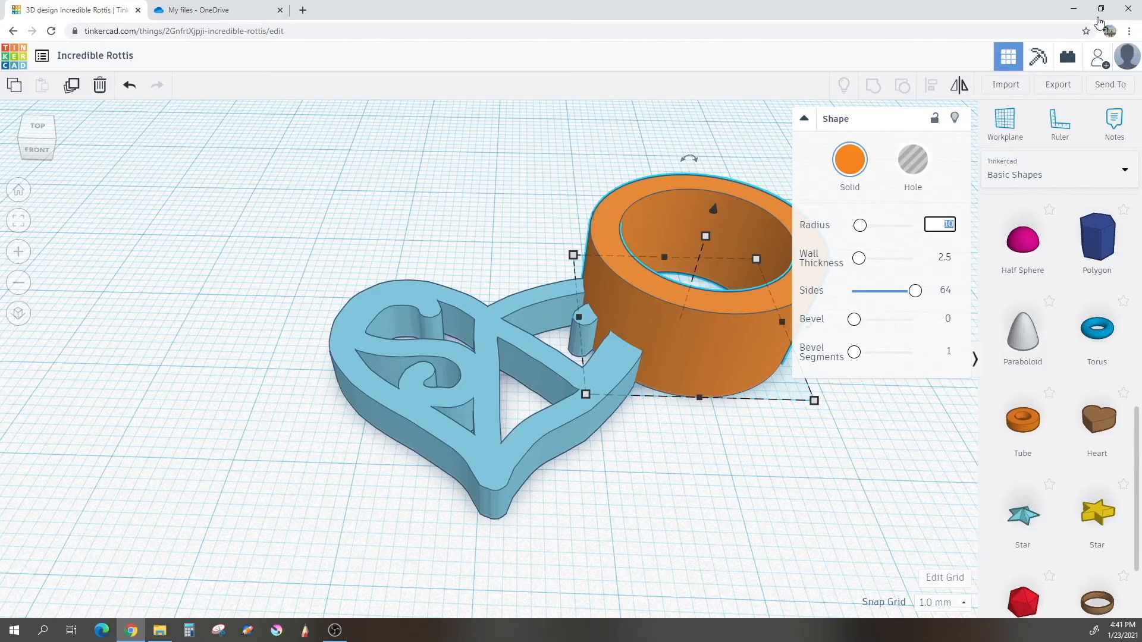
{"action": "type", "text": "4.5"}
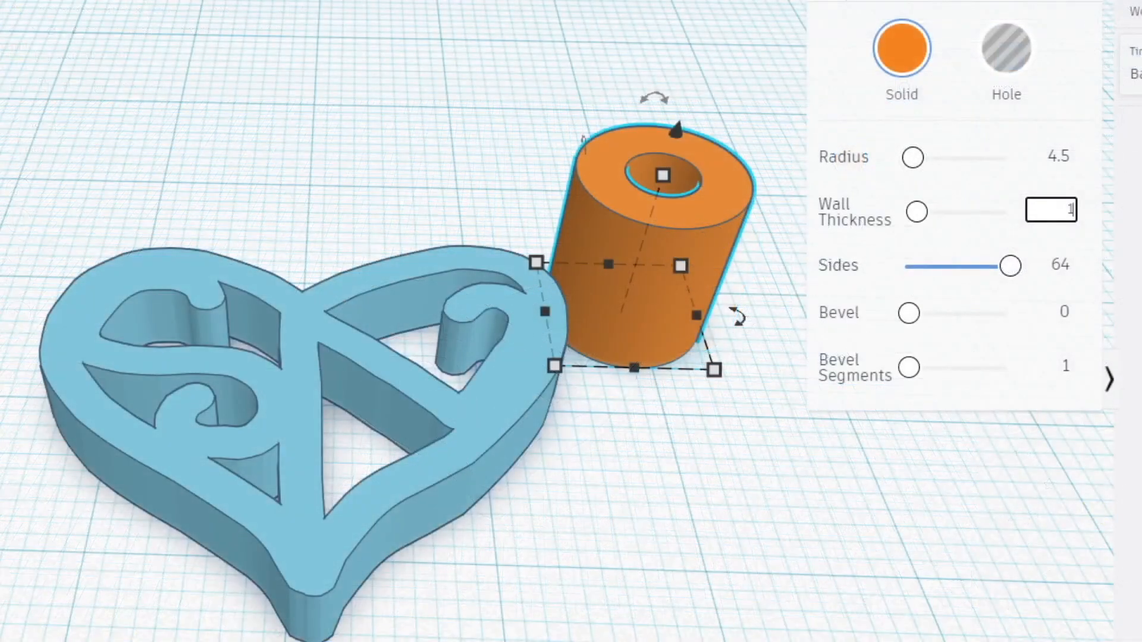
{"action": "type", "text": "1.5"}
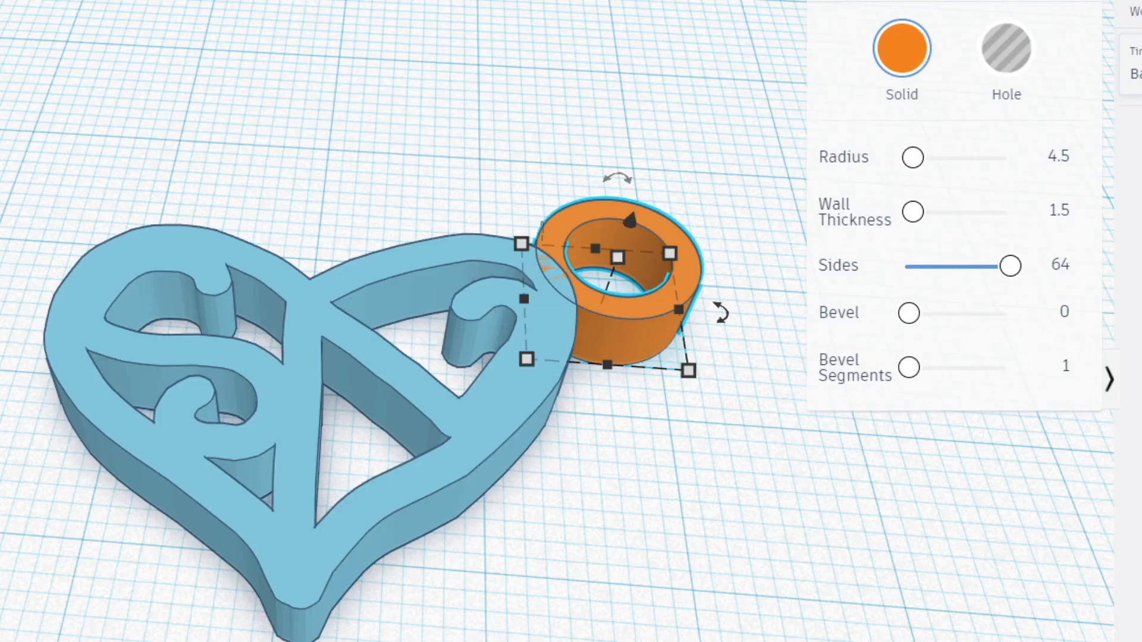
Select the heart together with the tube loop.
{"action": "left_click", "coordinate": [292, 364]}
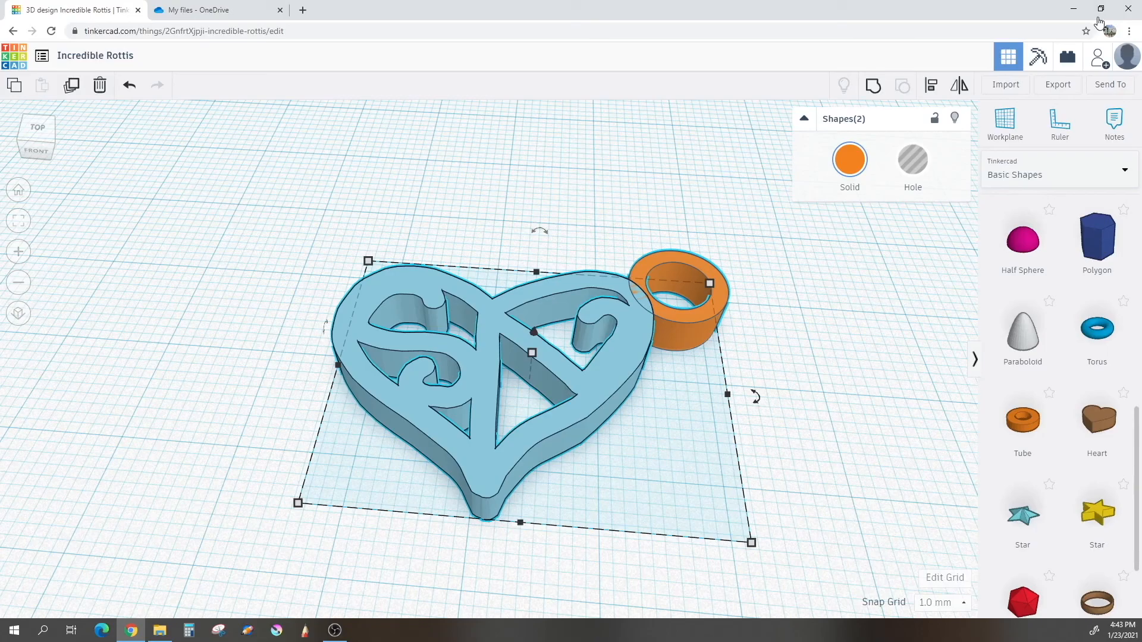
{"action": "mouse_move", "coordinate": [873, 85]}
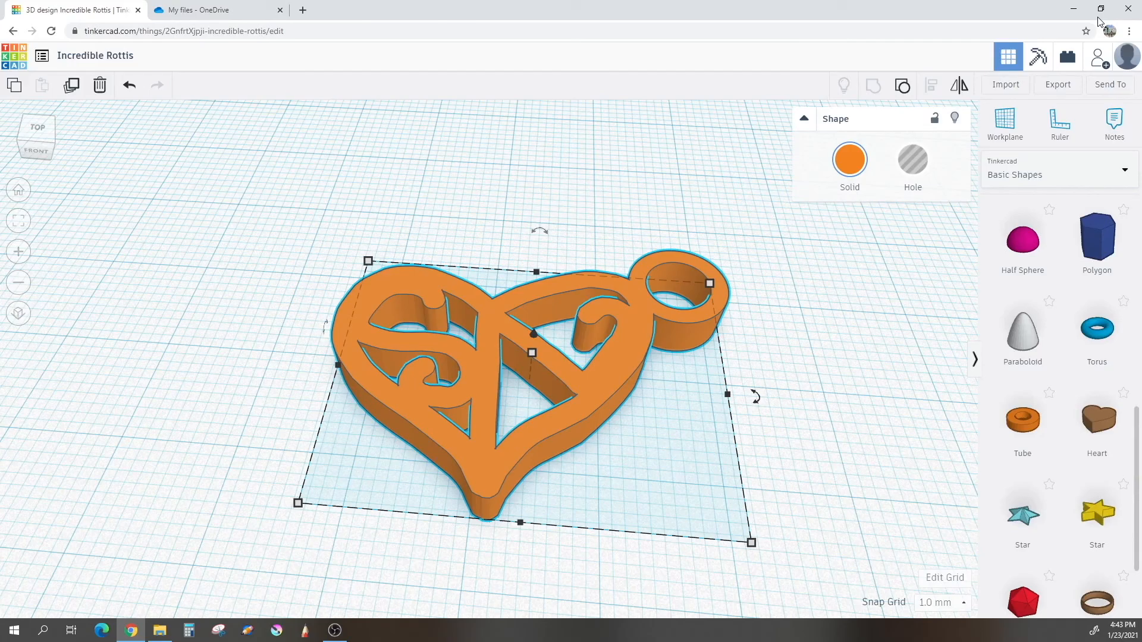
Pick red from the Solid colour Presets palette for the pendant.
{"action": "left_click", "coordinate": [849, 159]}
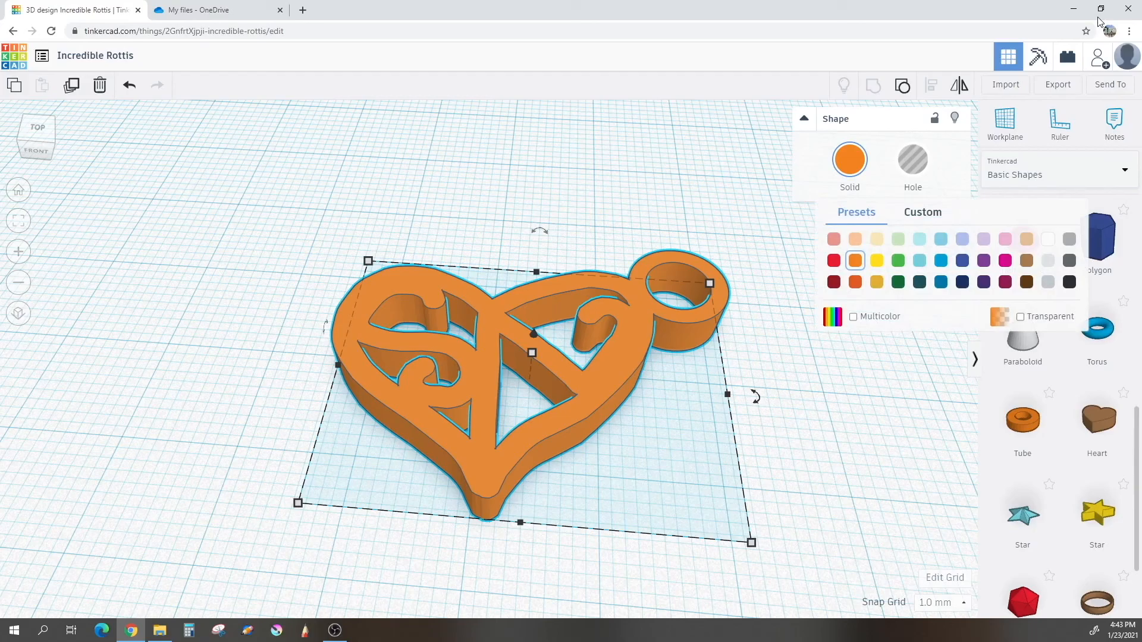
{"action": "left_click", "coordinate": [834, 260]}
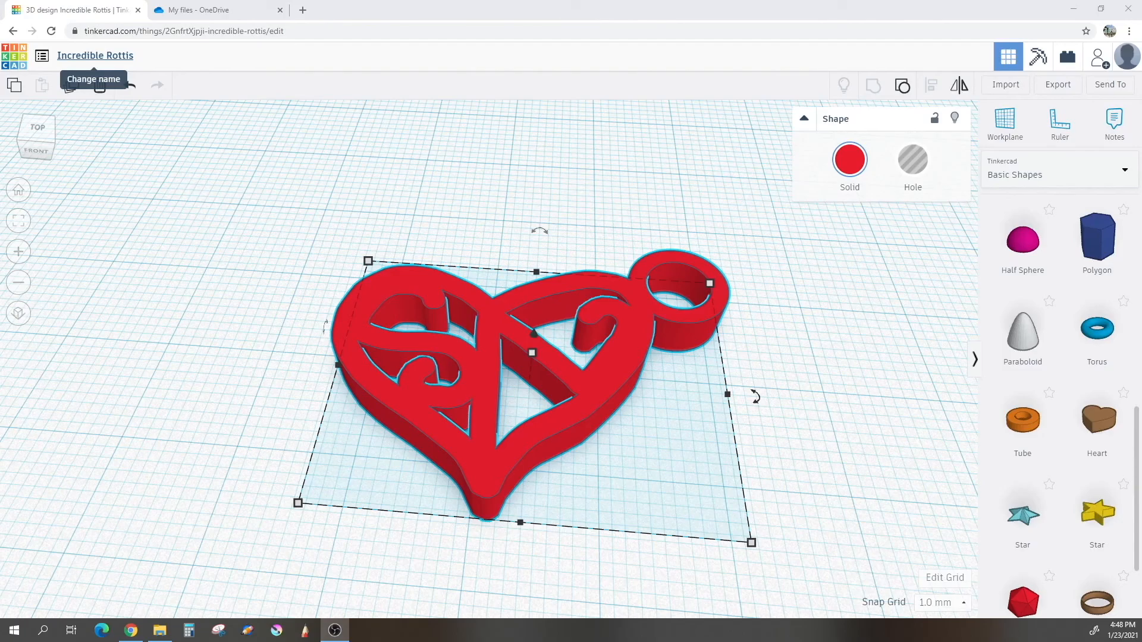
Change the design name from 'Incredible Rottis' to 'awesome heart'.
{"action": "left_click", "coordinate": [94, 55]}
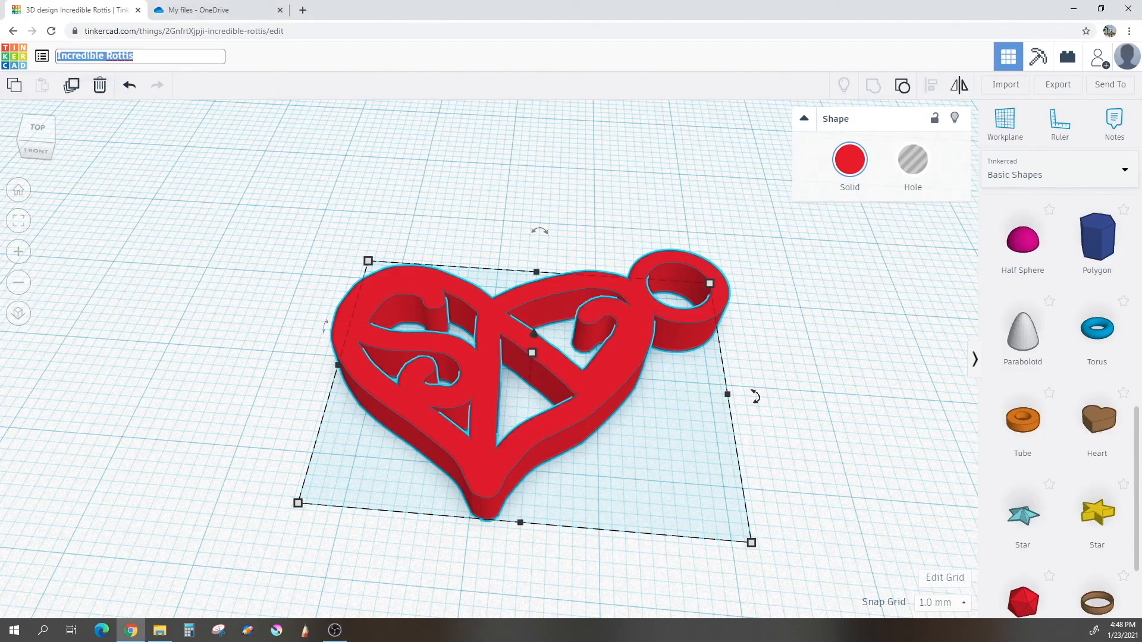
{"action": "type", "text": "a"}
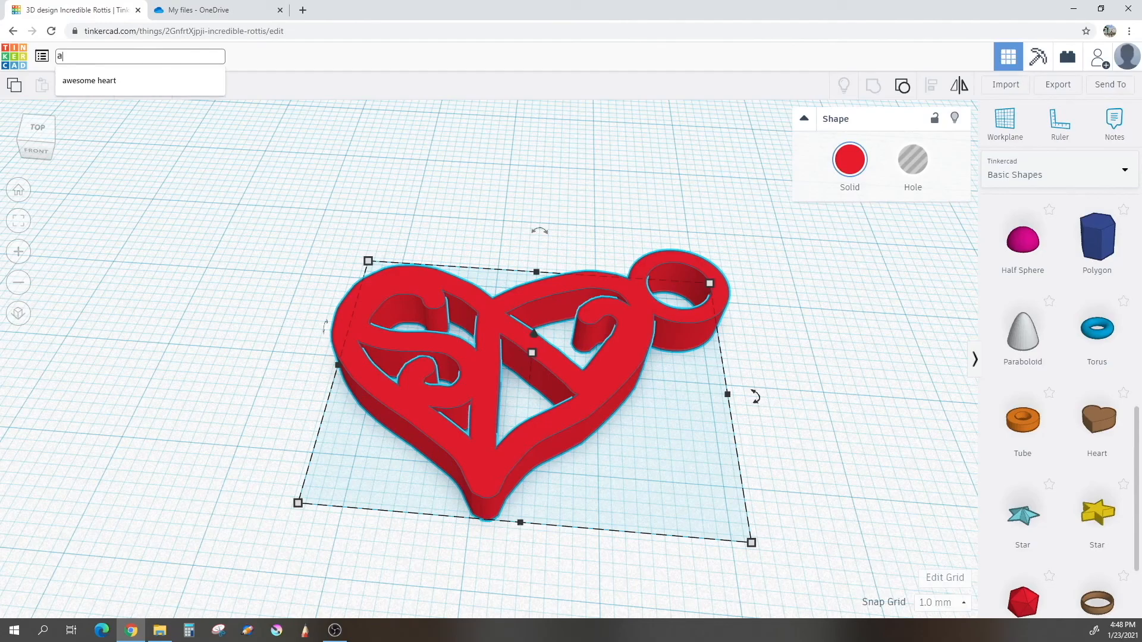
{"action": "type", "text": "wesome heart"}
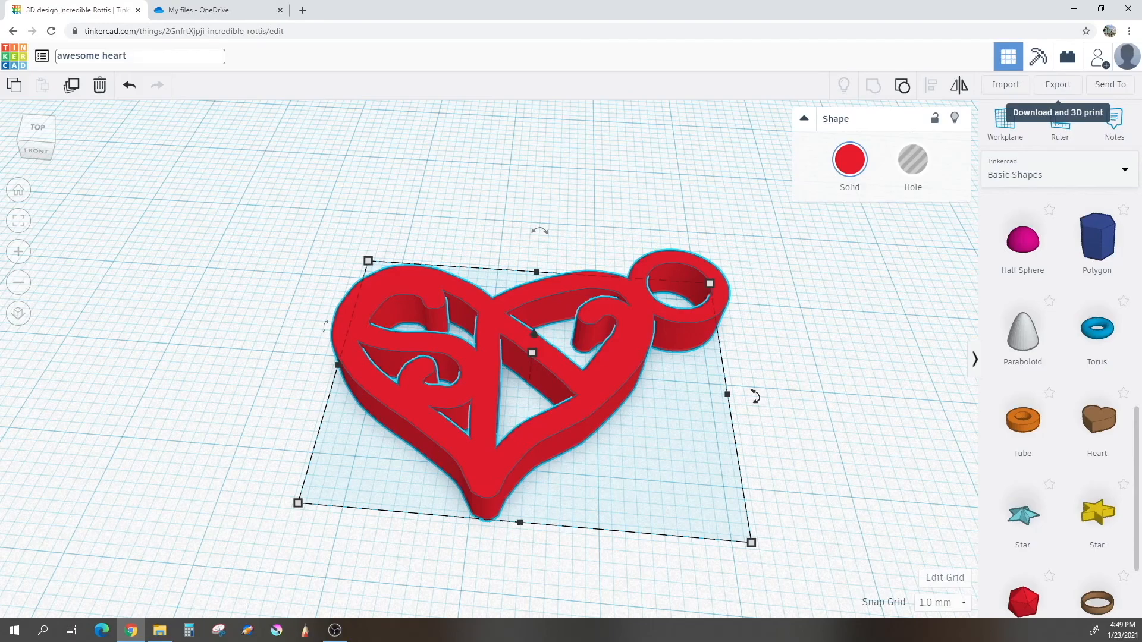
{"action": "left_click", "coordinate": [1058, 85]}
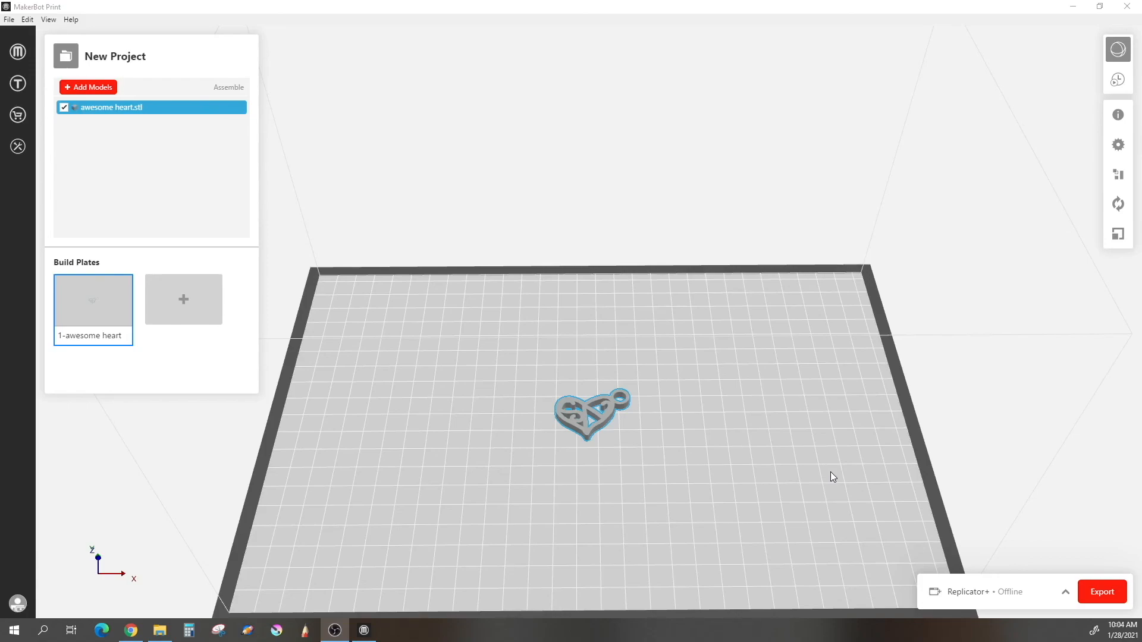
{"action": "mouse_move", "coordinate": [807, 466]}
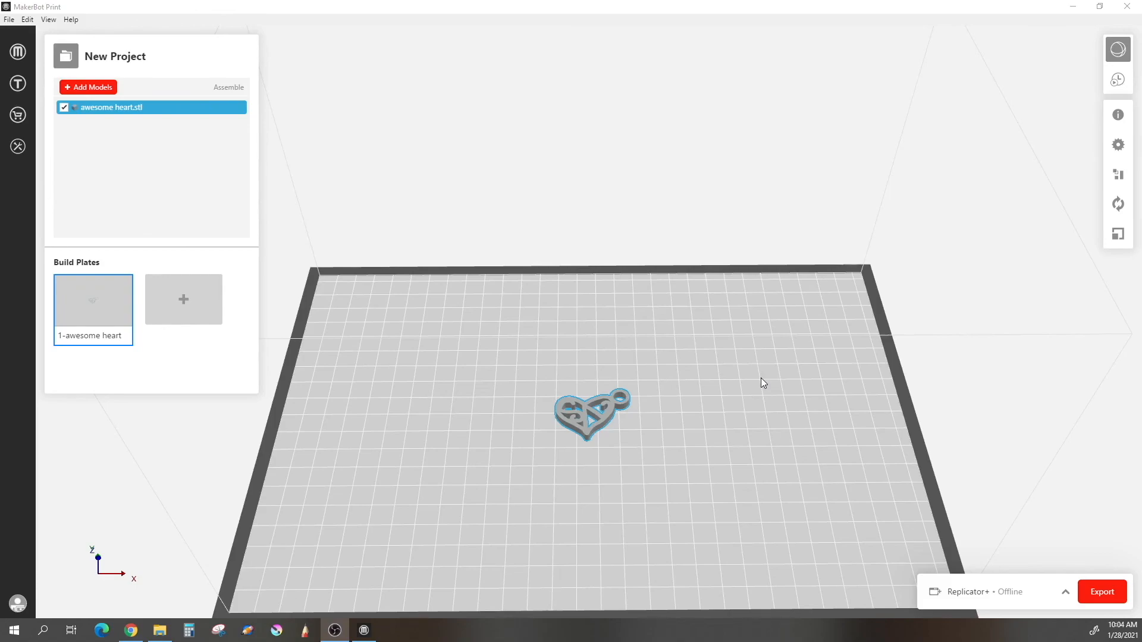
{"action": "mouse_move", "coordinate": [827, 317]}
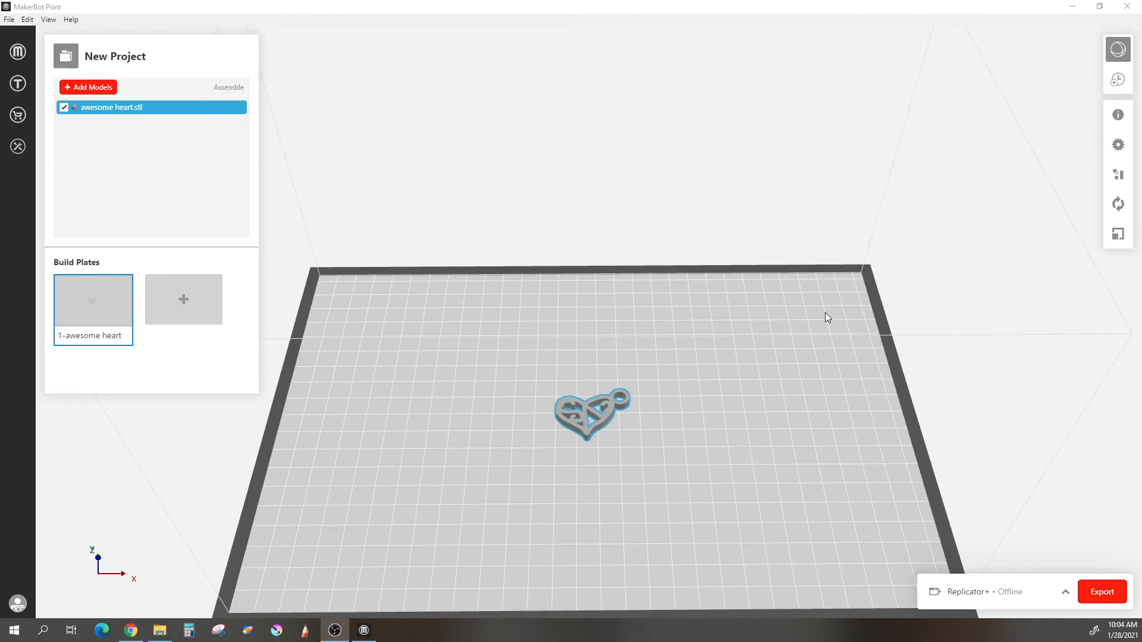
{"action": "mouse_move", "coordinate": [974, 49]}
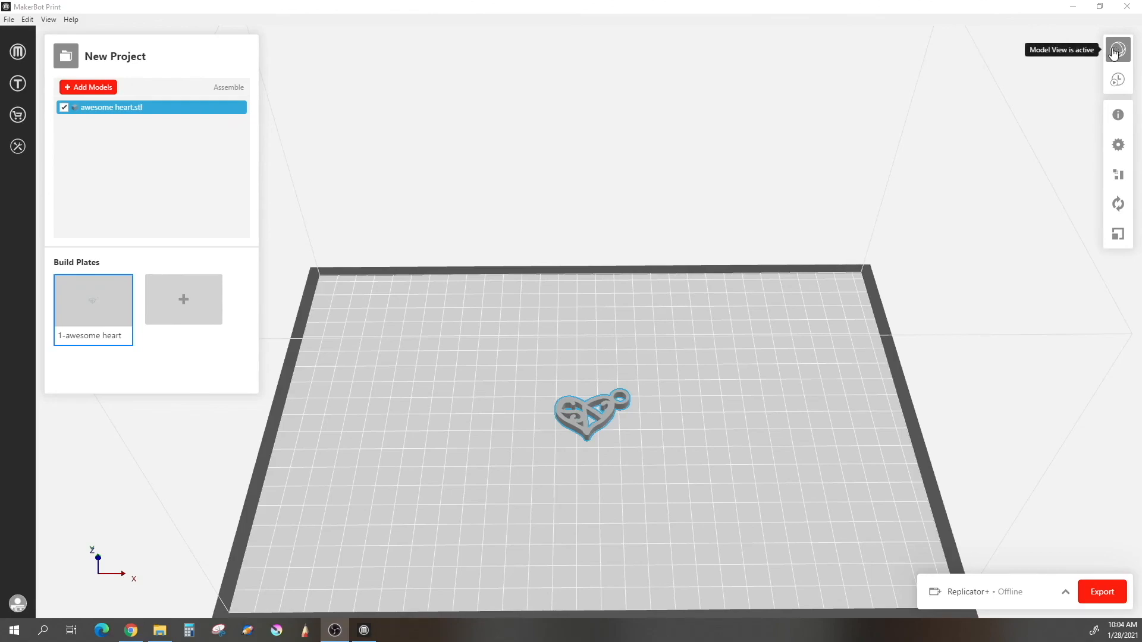
{"action": "mouse_move", "coordinate": [1117, 80]}
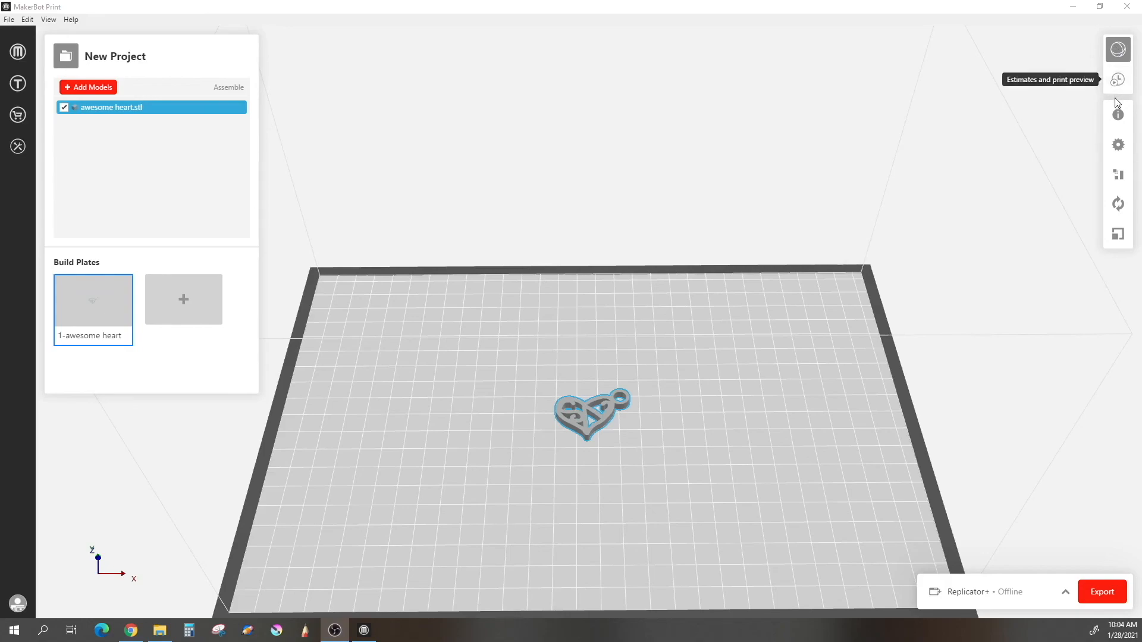
{"action": "mouse_move", "coordinate": [1117, 173]}
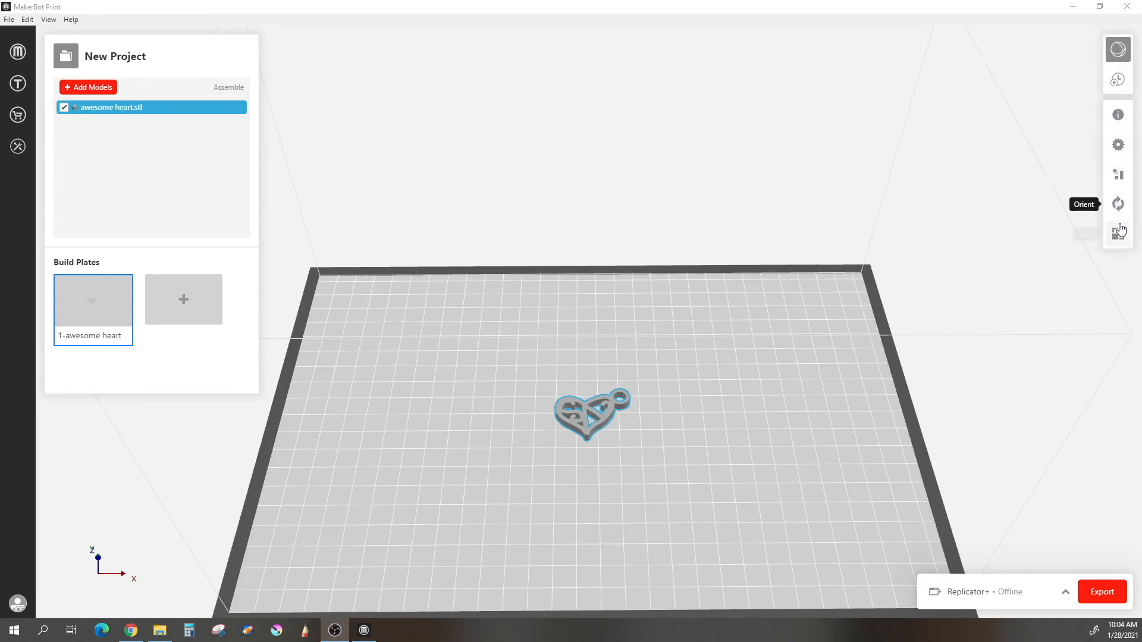
{"action": "mouse_move", "coordinate": [1119, 235]}
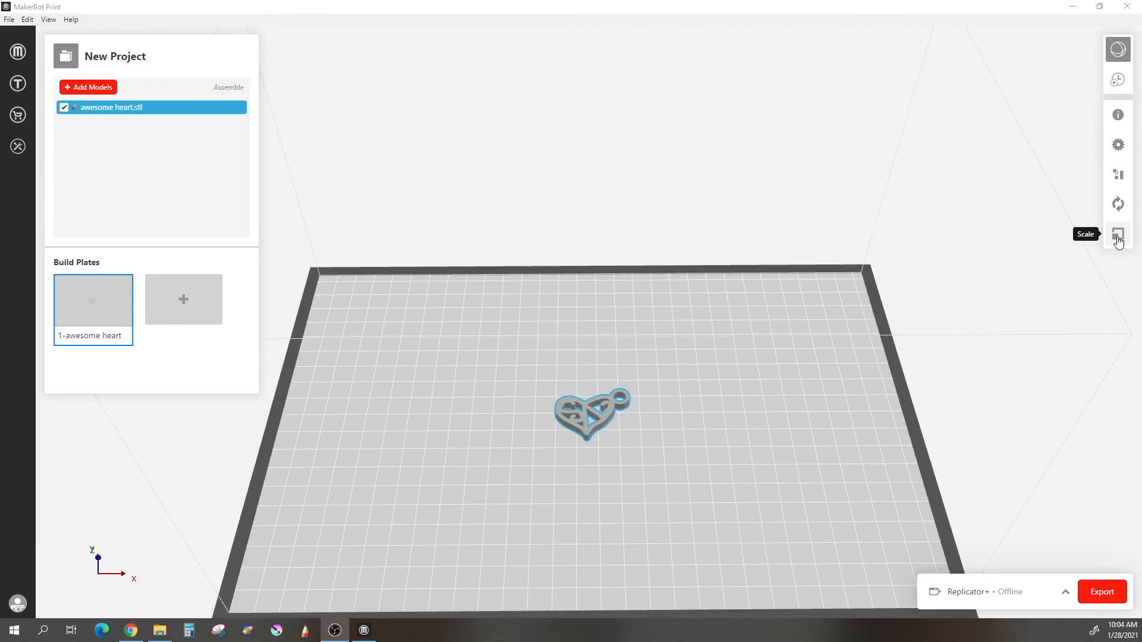
{"action": "mouse_move", "coordinate": [552, 439]}
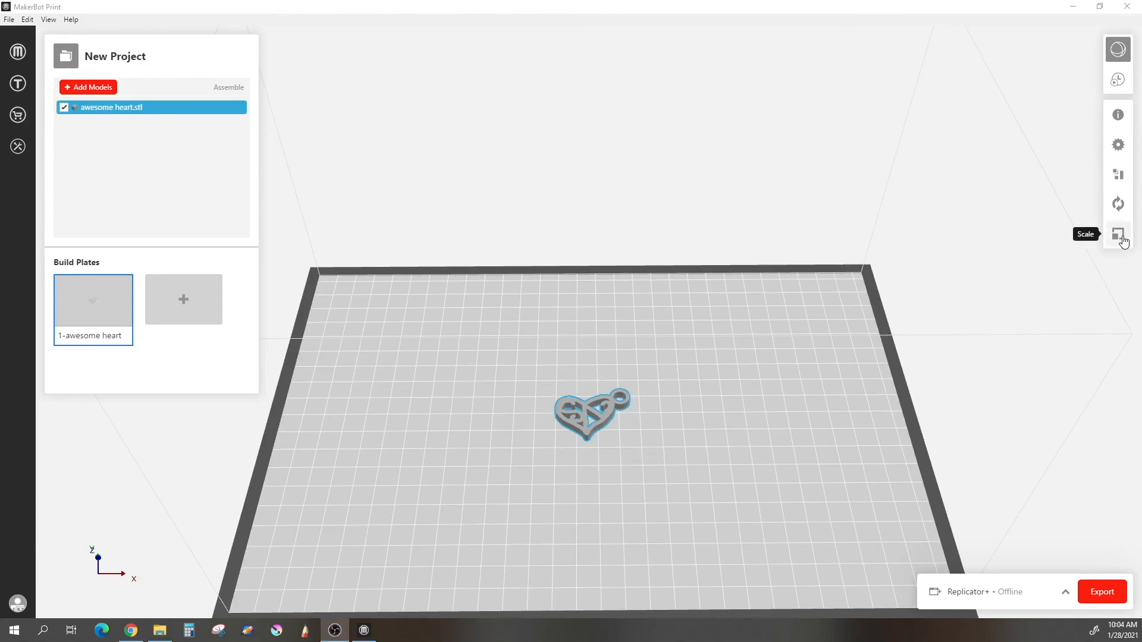
Show the heart pendant's scale settings, with uniform scaling on at 100%.
{"action": "left_click", "coordinate": [1118, 234]}
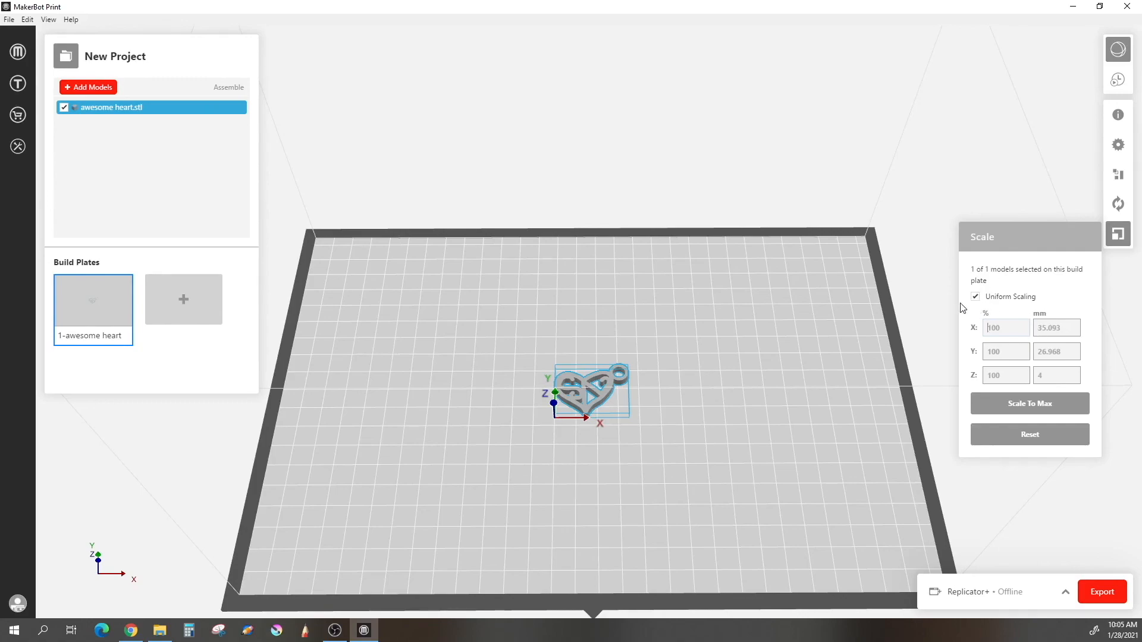
{"action": "mouse_move", "coordinate": [1027, 312]}
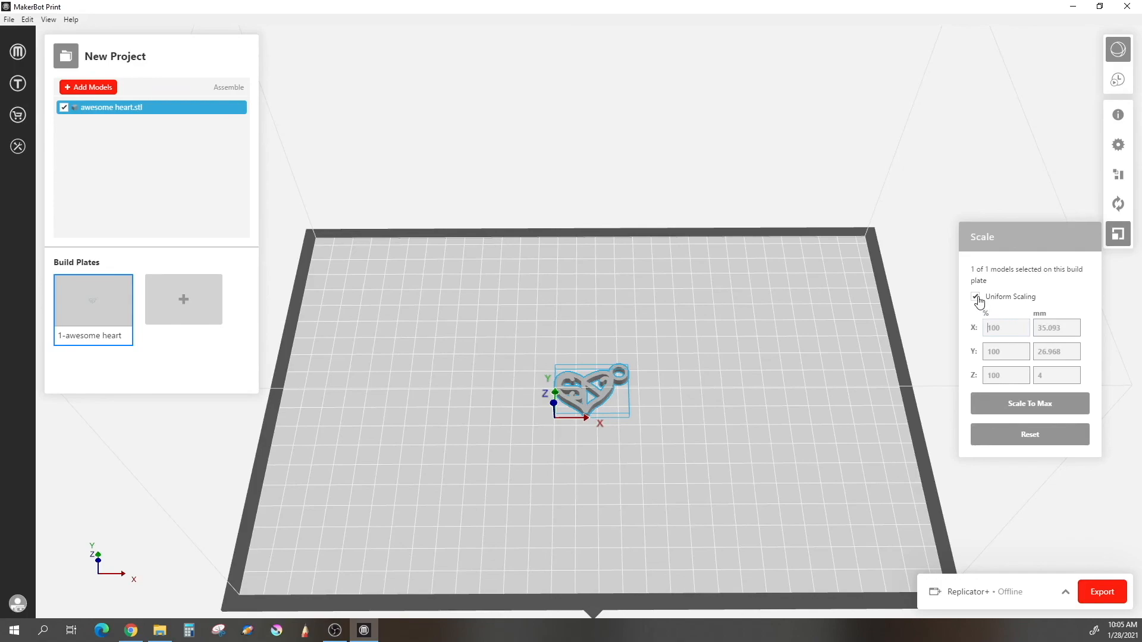
Turn off uniform scaling and set X and Y to 105%, keeping height at 100%.
{"action": "left_click", "coordinate": [976, 298]}
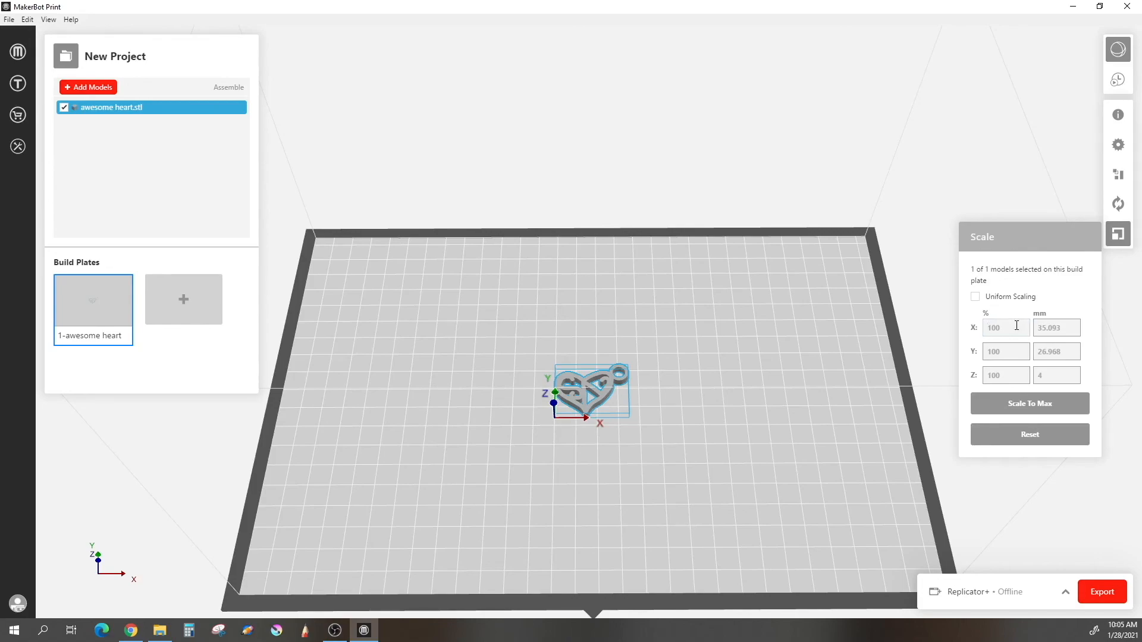
{"action": "type", "text": "10"}
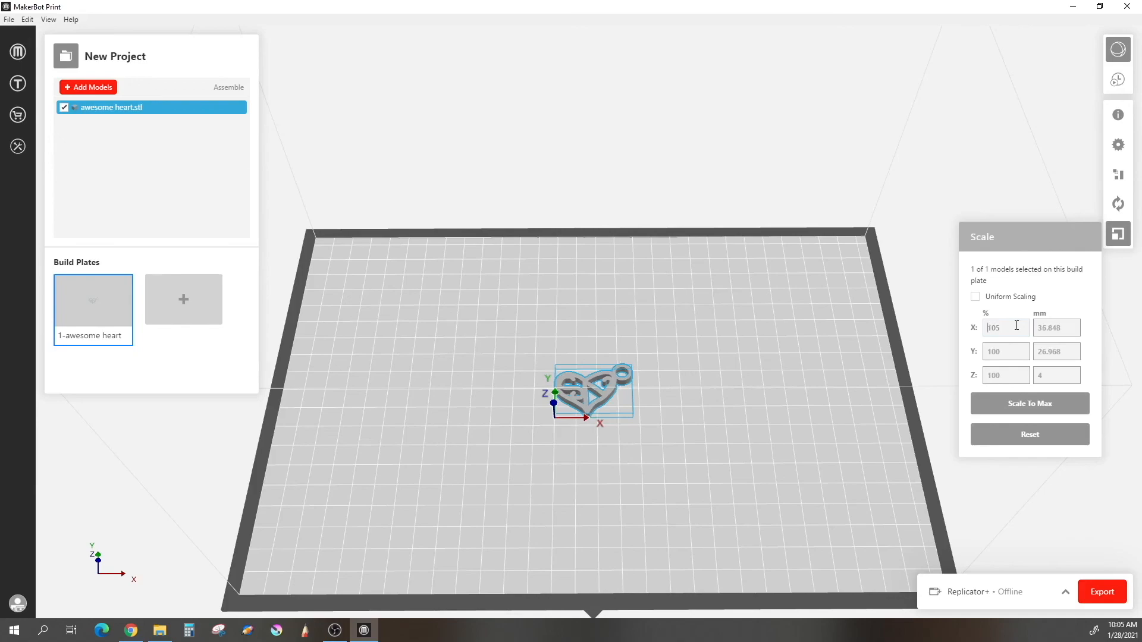
{"action": "mouse_move", "coordinate": [649, 392]}
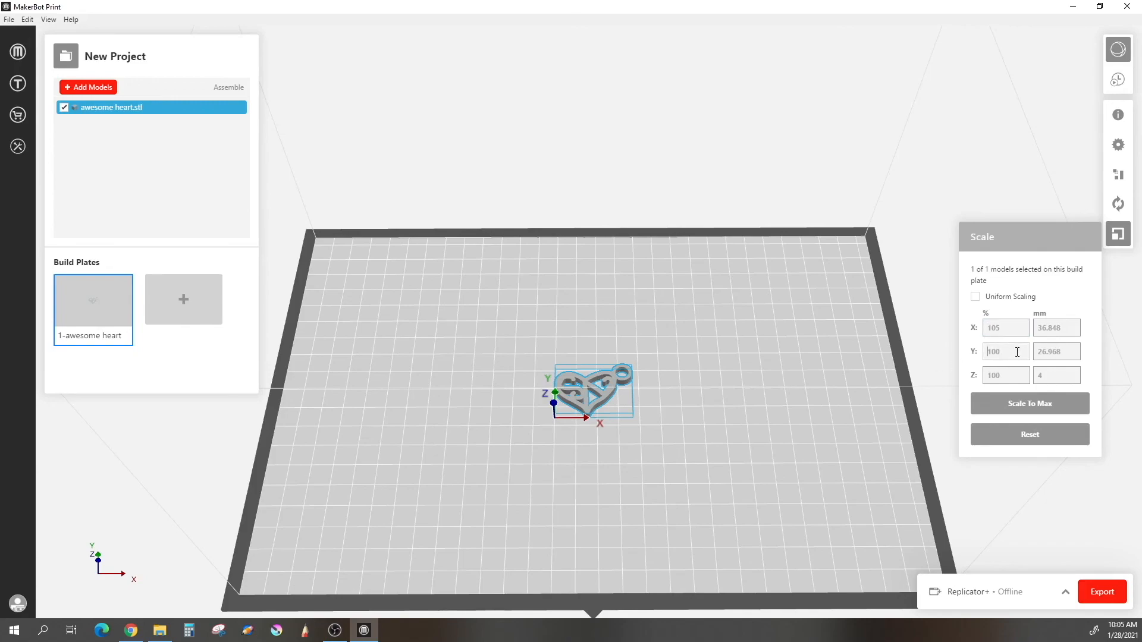
{"action": "type", "text": "105"}
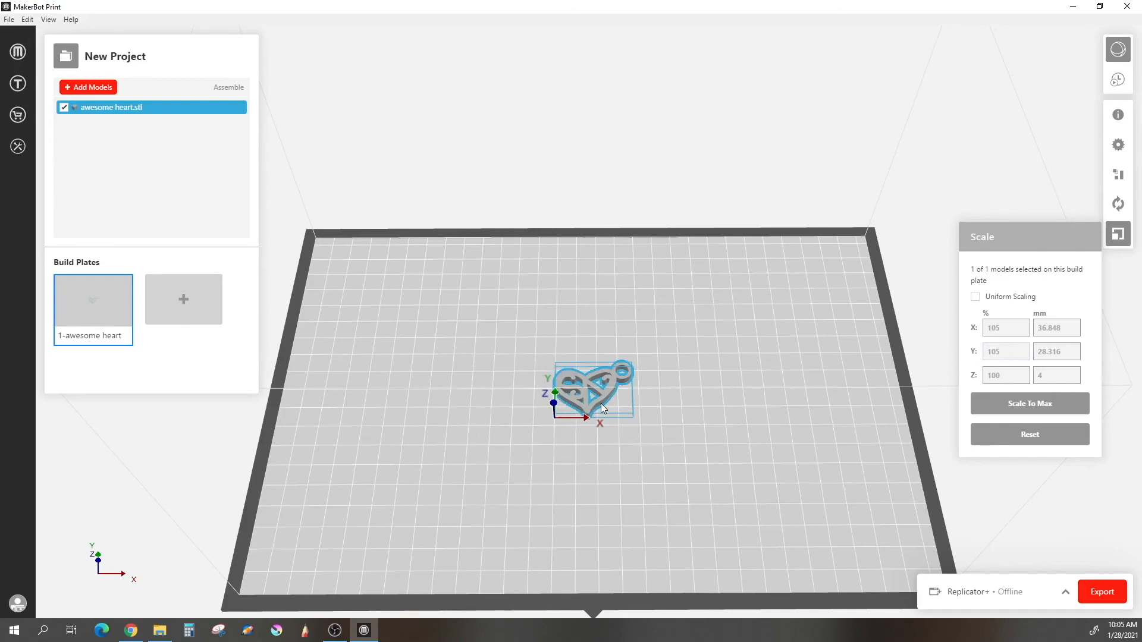
{"action": "mouse_move", "coordinate": [690, 333]}
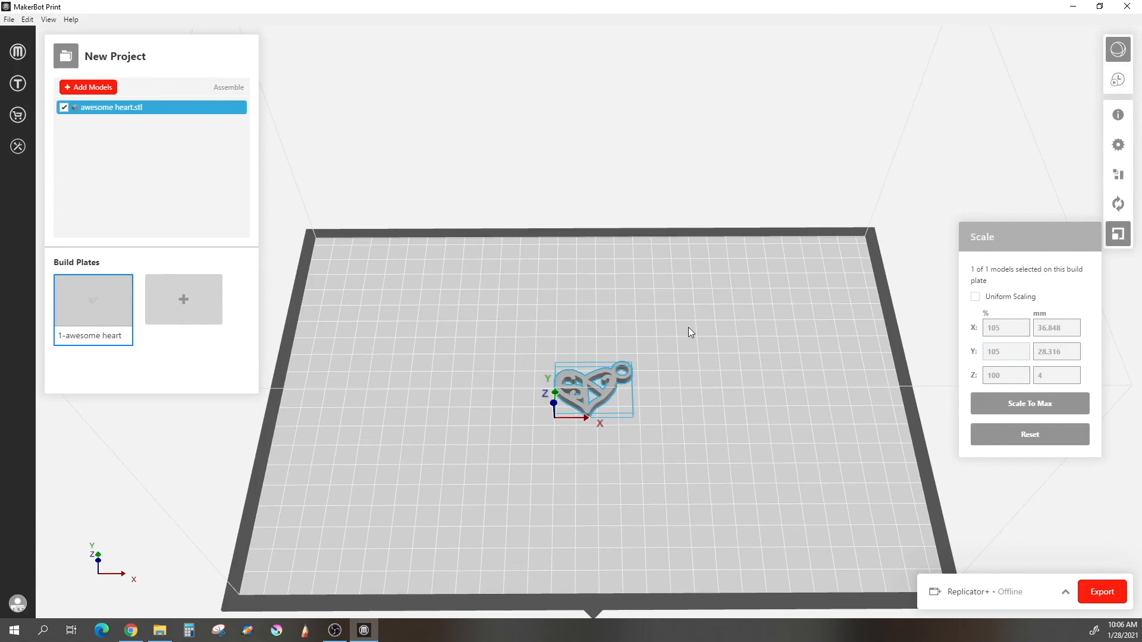
{"action": "mouse_move", "coordinate": [1002, 28]}
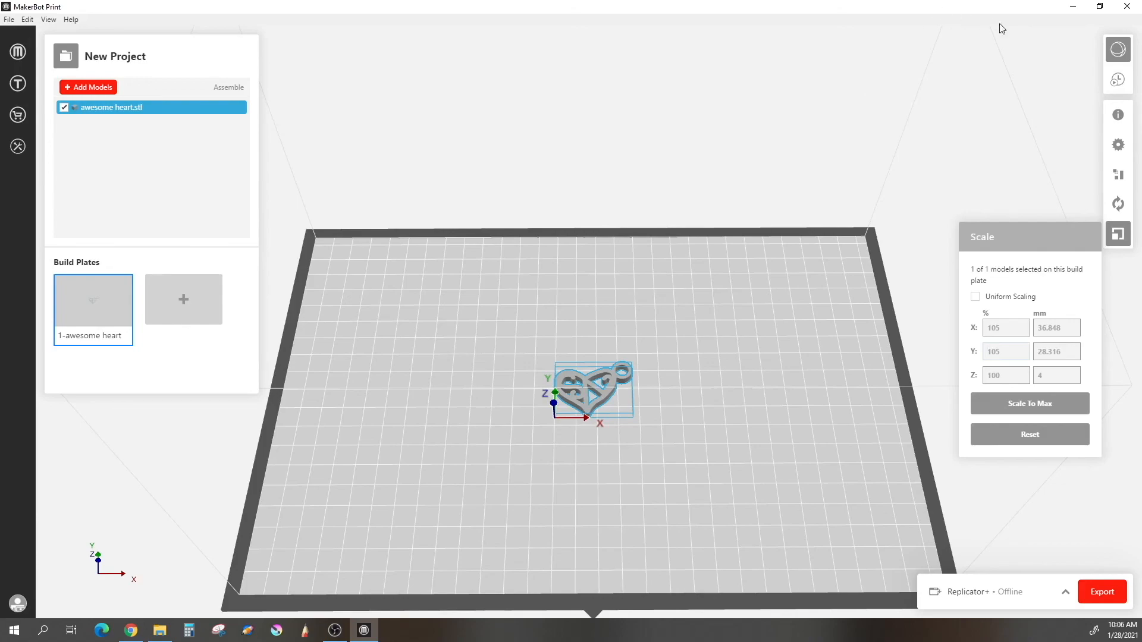
{"action": "mouse_move", "coordinate": [1119, 79]}
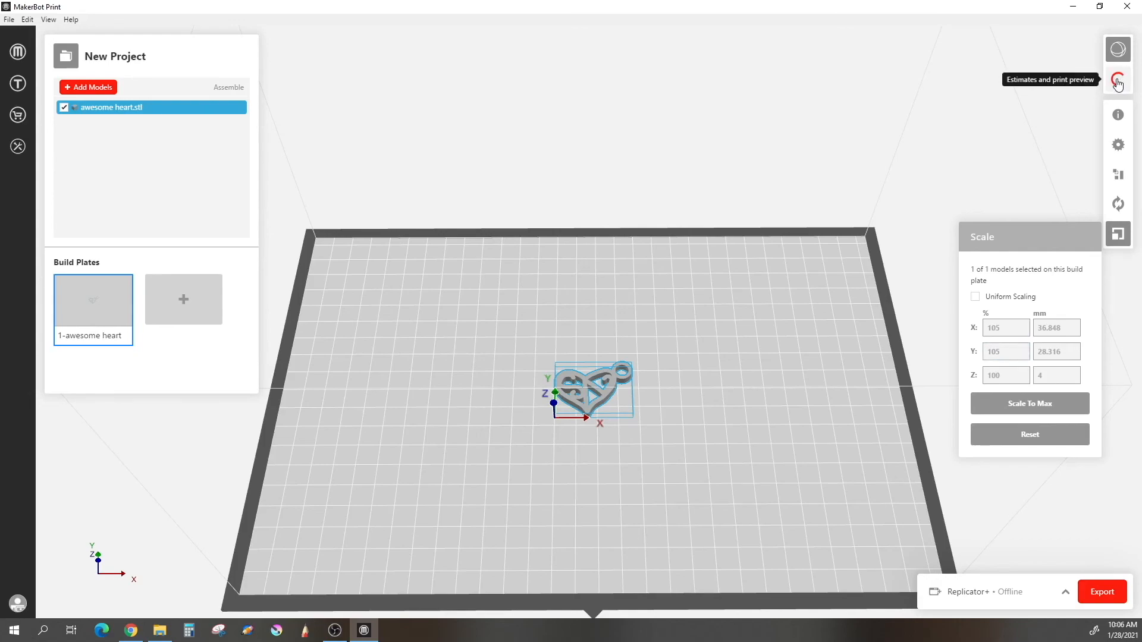
Generate the print preview and estimates, dismissing the preview-ready notice.
{"action": "left_click", "coordinate": [1117, 80]}
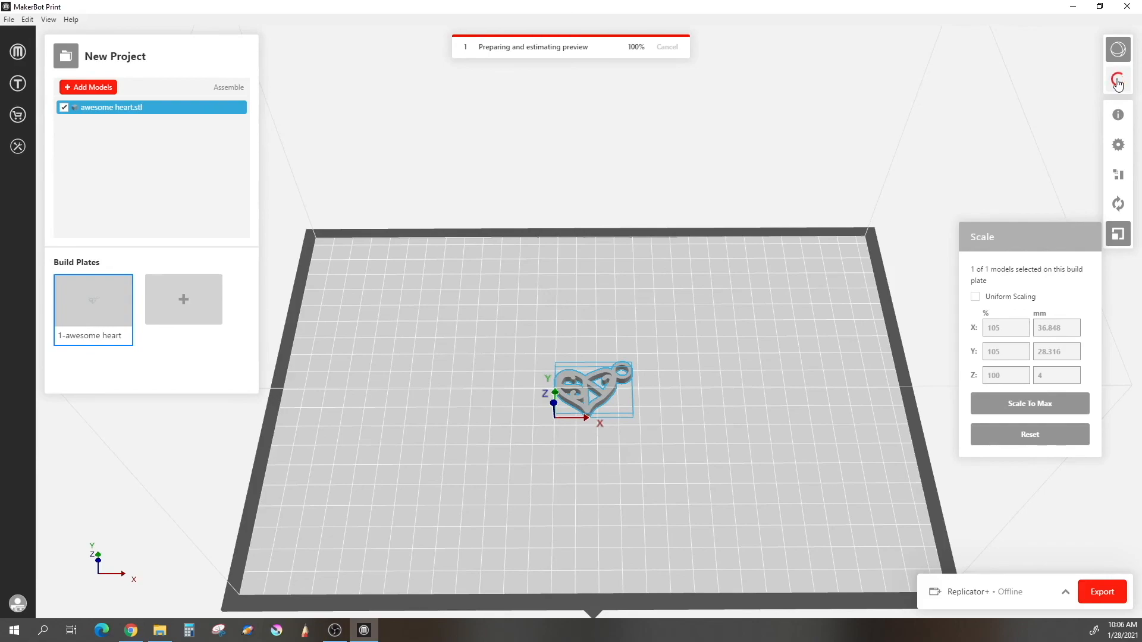
{"action": "left_click", "coordinate": [1118, 81]}
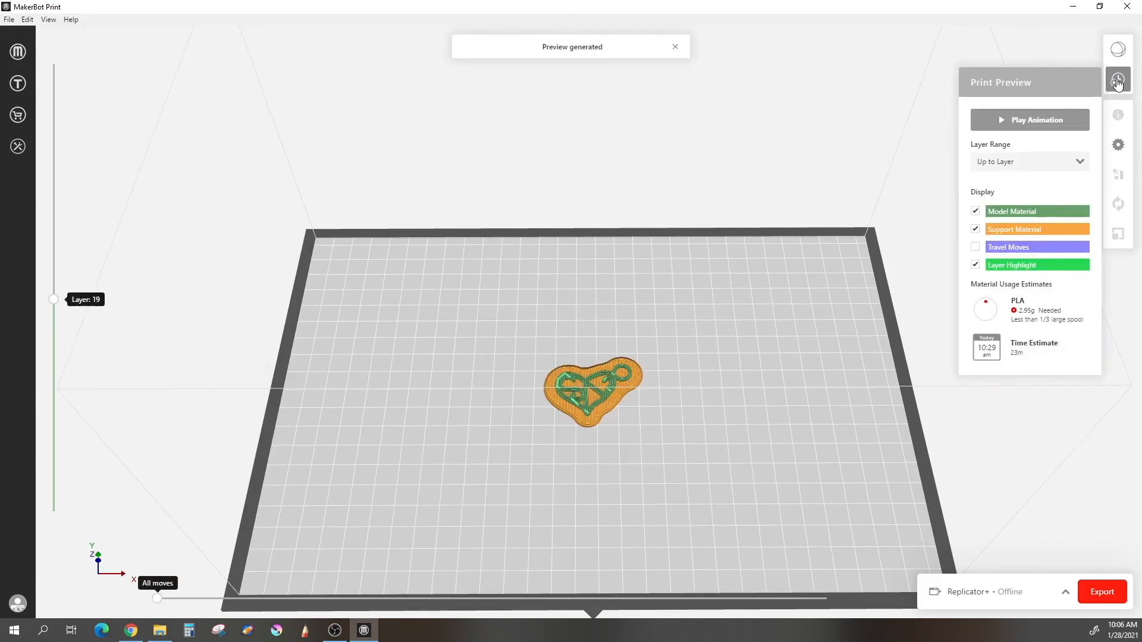
{"action": "left_click", "coordinate": [674, 46]}
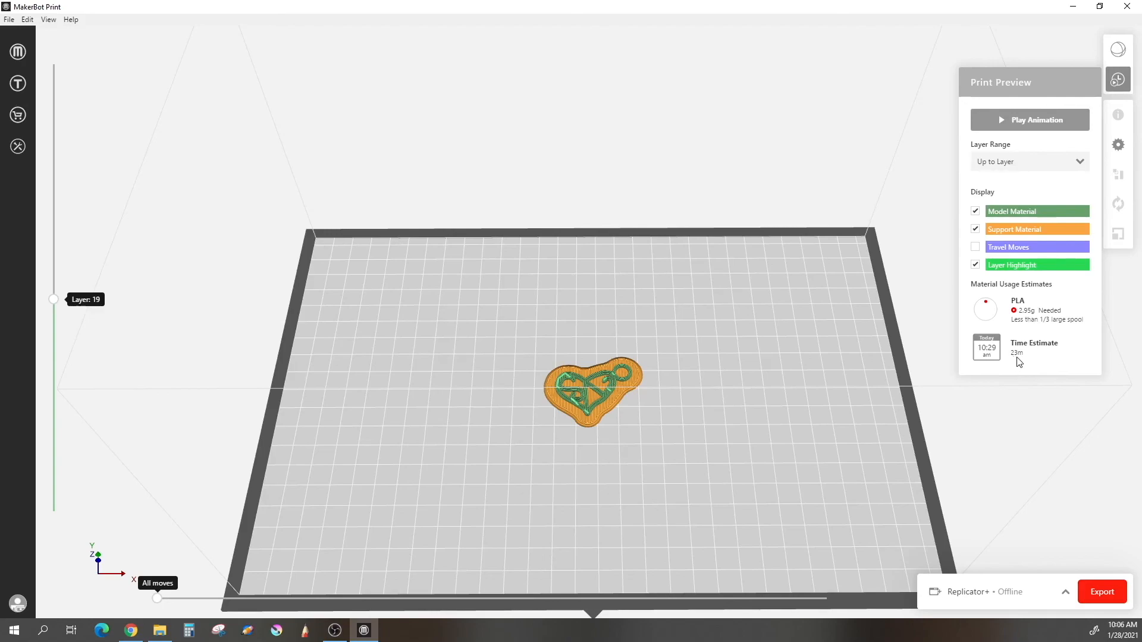
{"action": "mouse_move", "coordinate": [639, 336]}
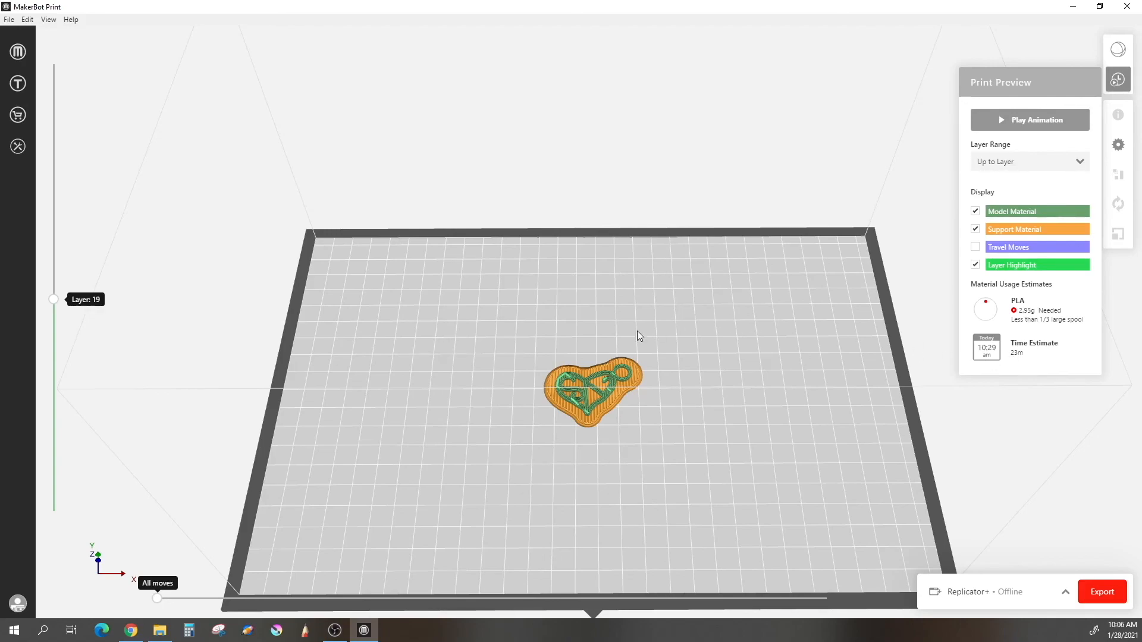
{"action": "mouse_move", "coordinate": [53, 306]}
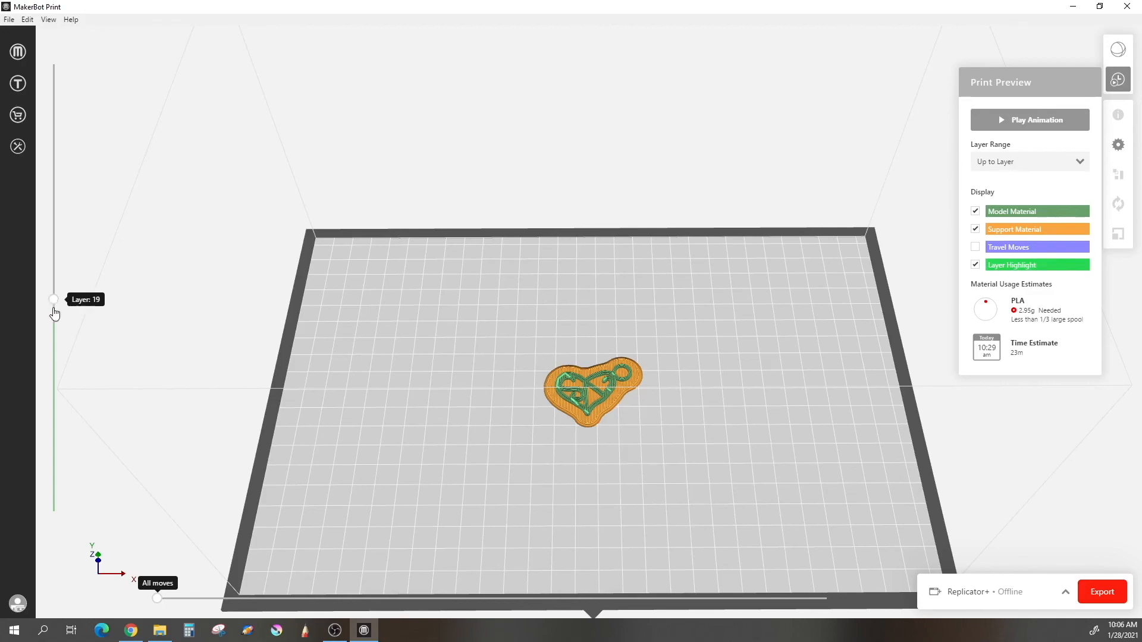
Step the preview down to layer 17, then back up to layer 39.
{"action": "left_click_drag", "start_coordinate": [53, 299], "coordinate": [53, 322]}
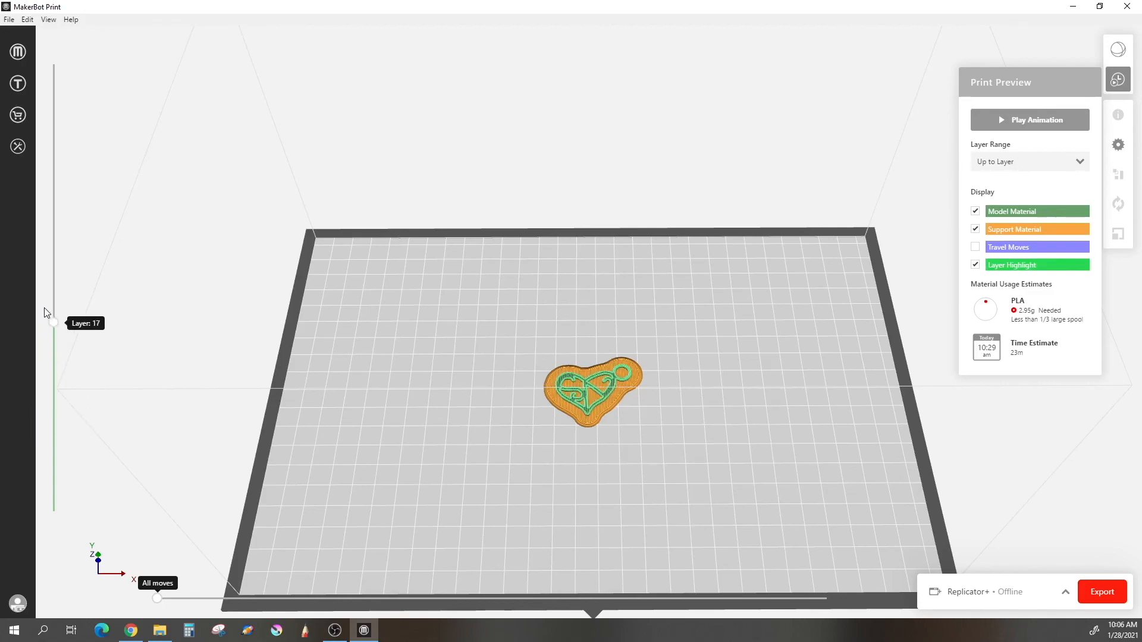
{"action": "left_click_drag", "start_coordinate": [53, 320], "coordinate": [53, 64]}
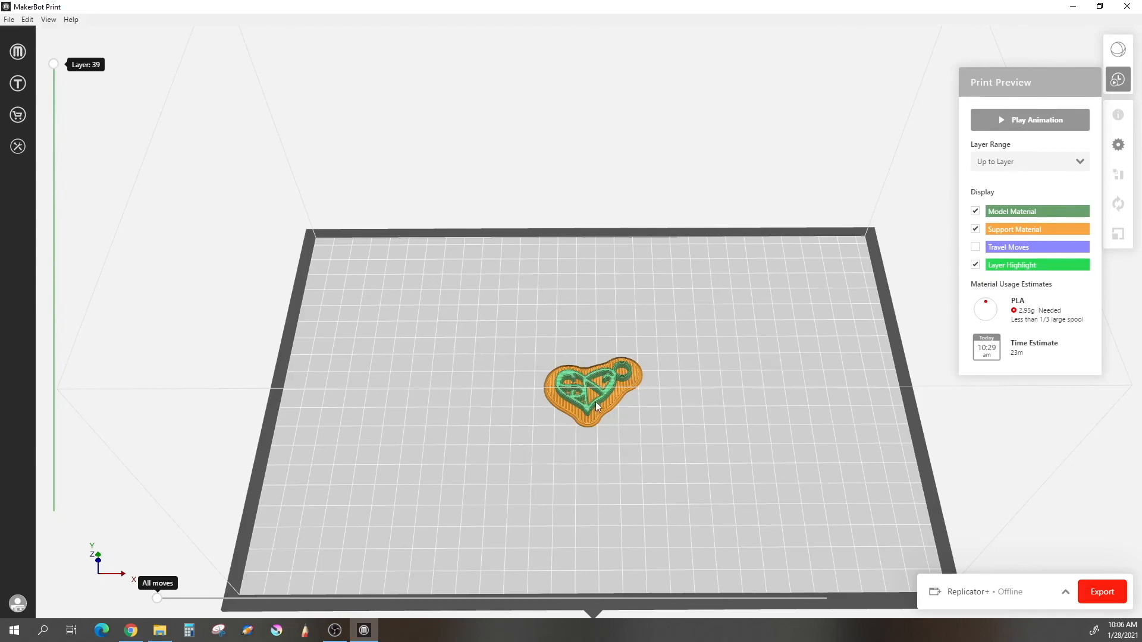
{"action": "mouse_move", "coordinate": [586, 426]}
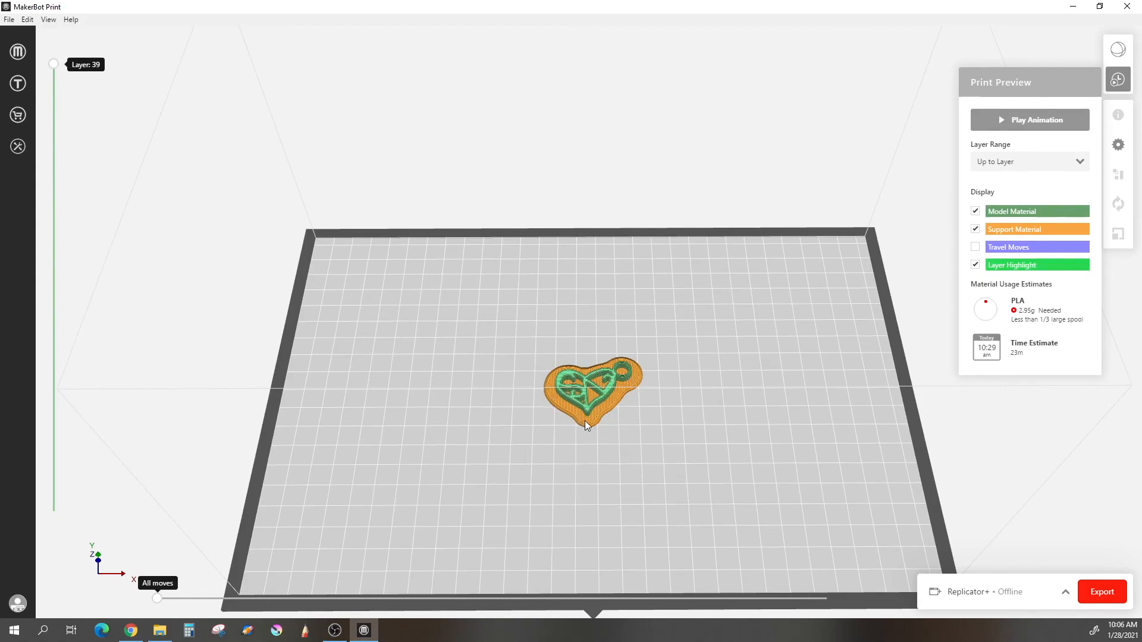
{"action": "mouse_move", "coordinate": [539, 423]}
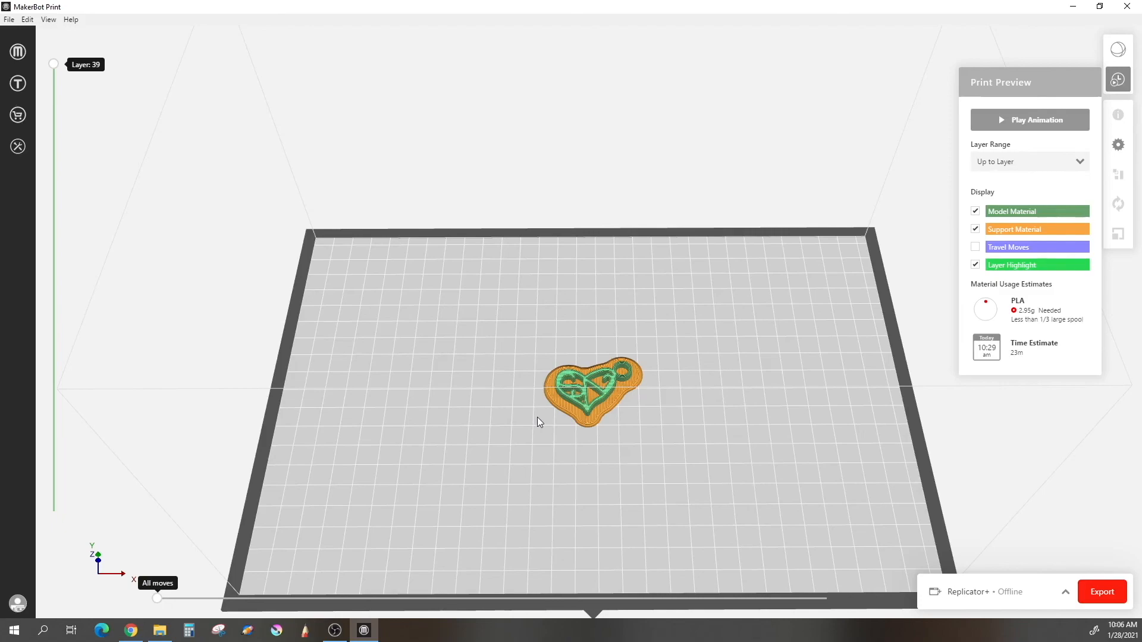
{"action": "mouse_move", "coordinate": [643, 403]}
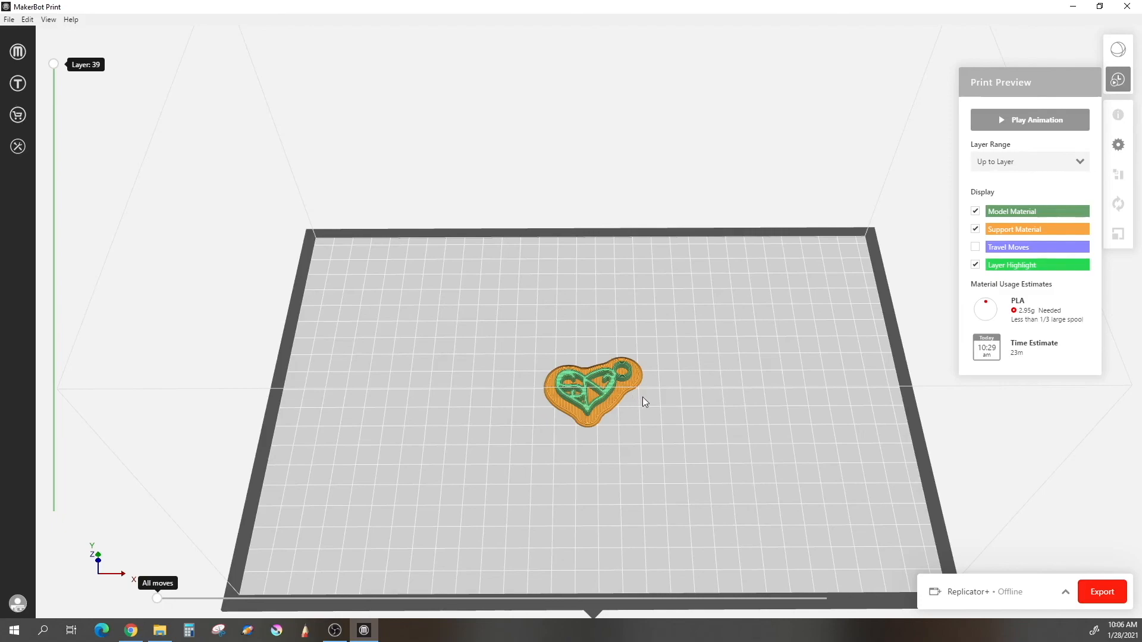
{"action": "mouse_move", "coordinate": [681, 424]}
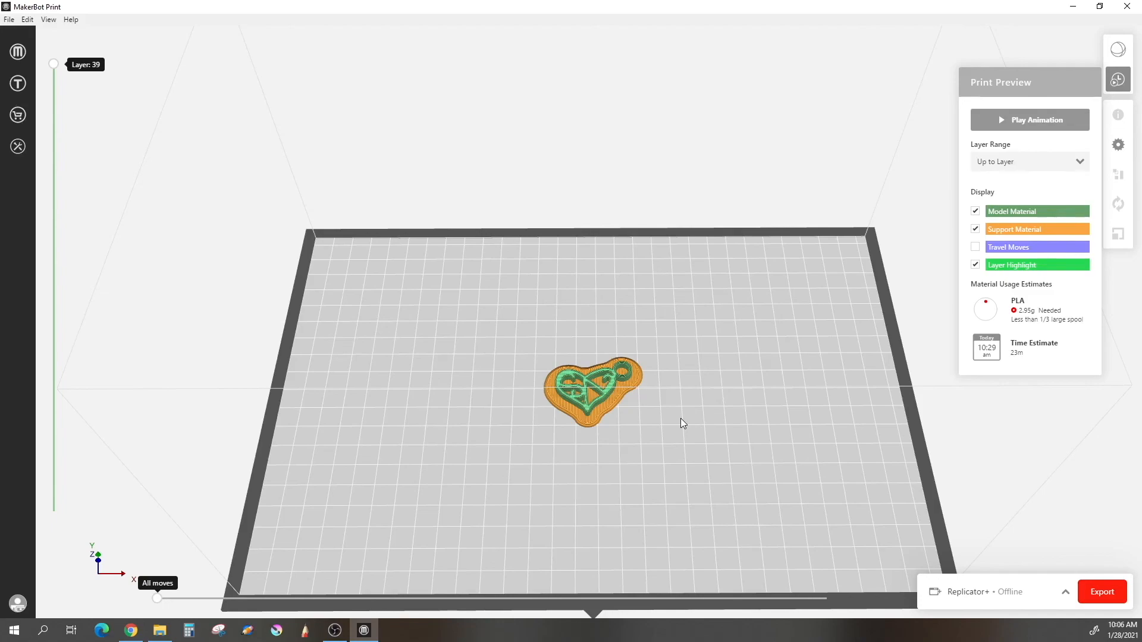
{"action": "mouse_move", "coordinate": [1052, 541]}
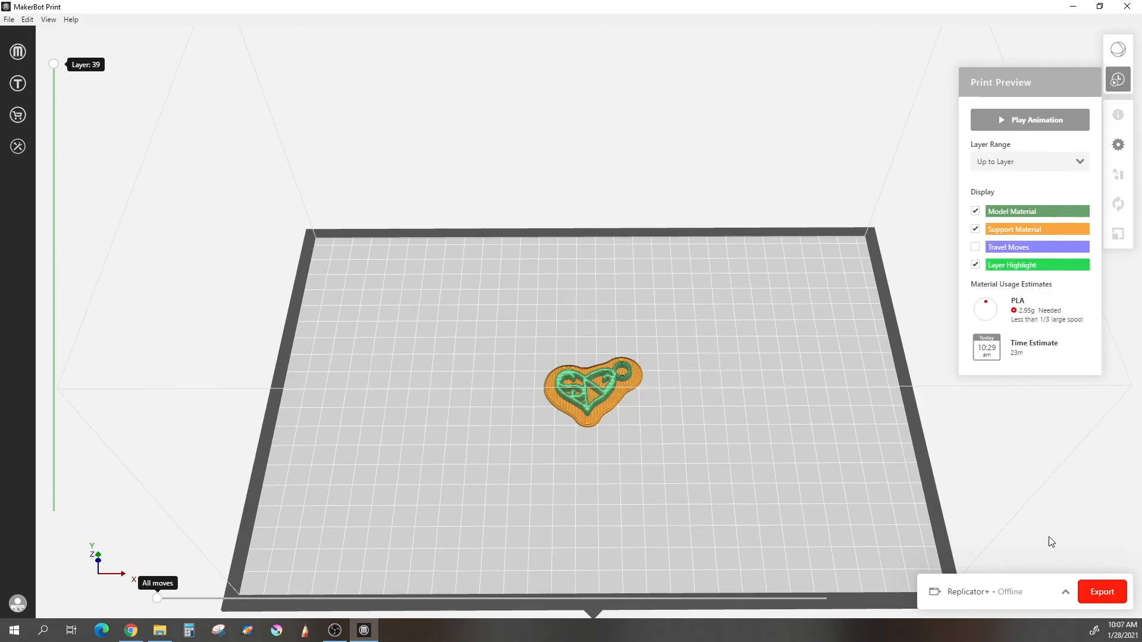
{"action": "mouse_move", "coordinate": [958, 484]}
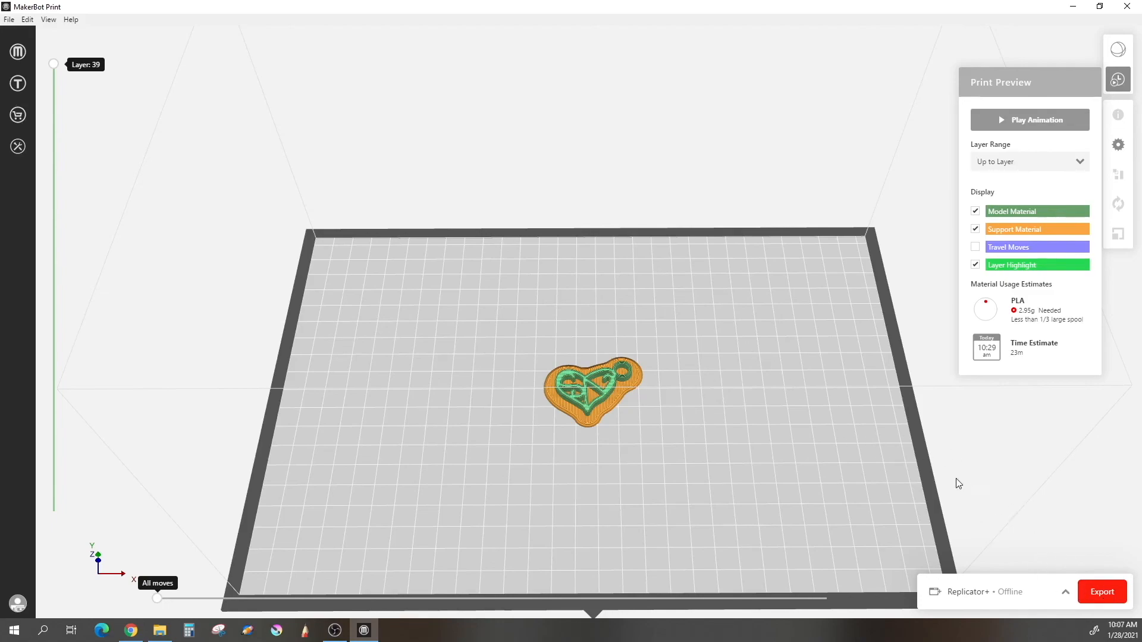
{"action": "mouse_move", "coordinate": [781, 423]}
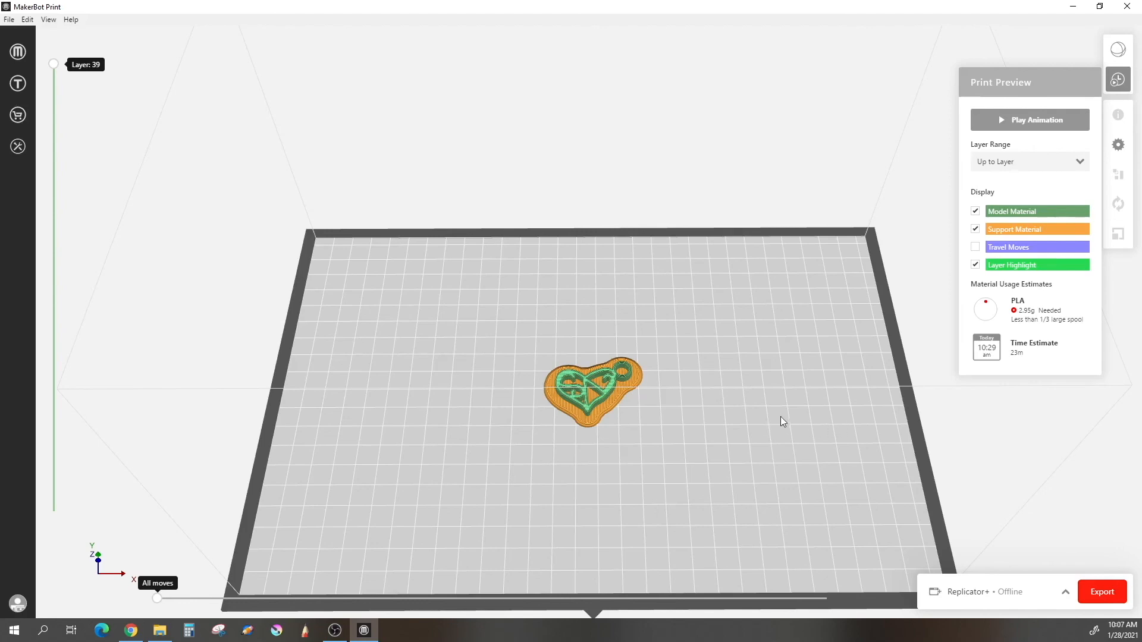